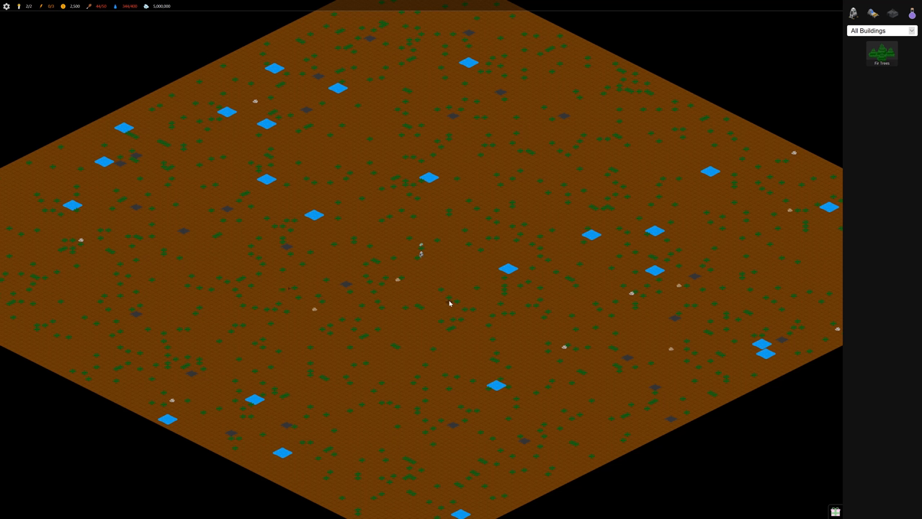
pyautogui.moveTo(497, 299)
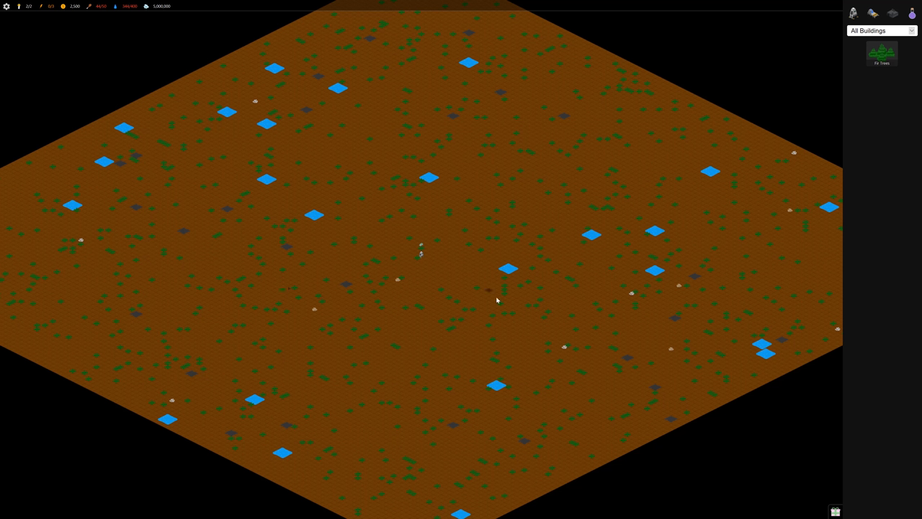
pyautogui.moveTo(402, 326)
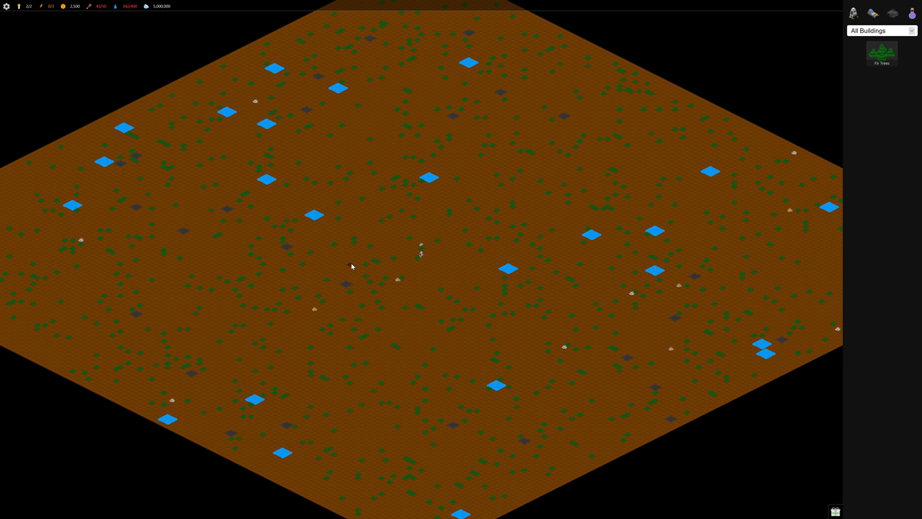
pyautogui.moveTo(432, 265)
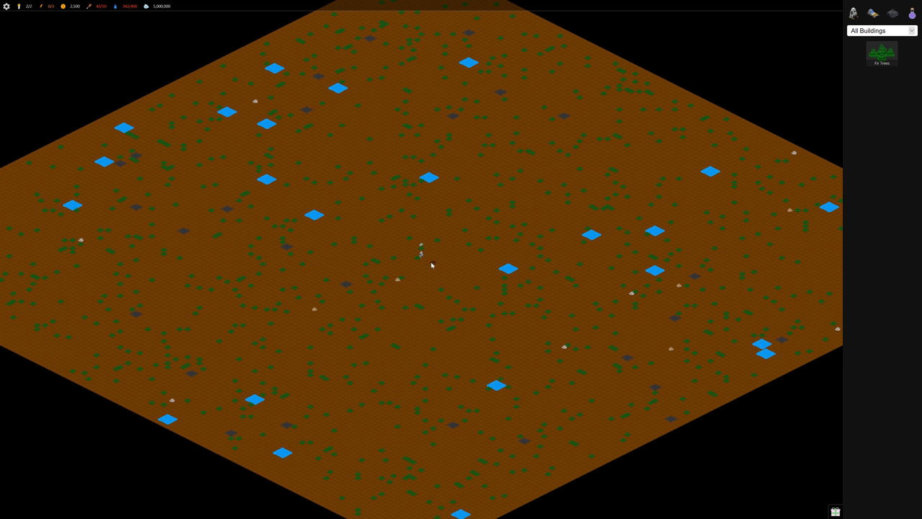
pyautogui.moveTo(420, 290)
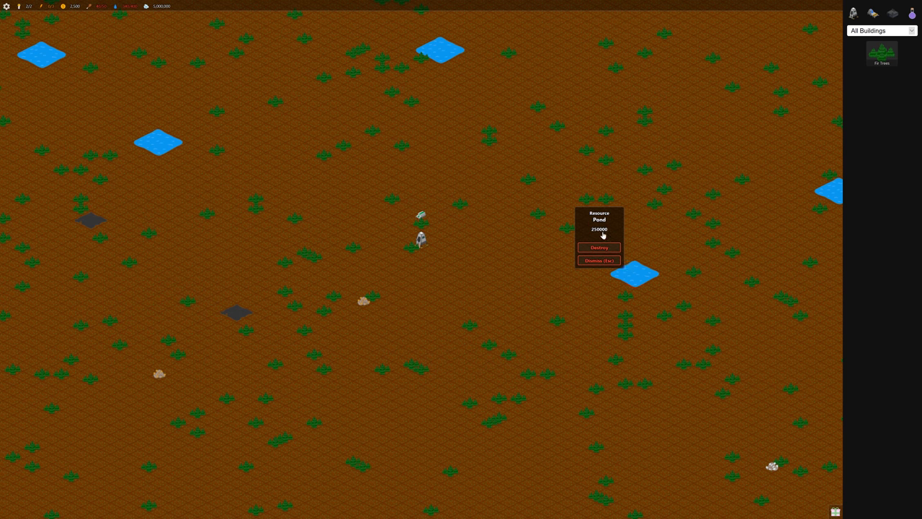
# Dismiss the pond details, inspect the oil deposit, then close its details.
pyautogui.click(248, 323)
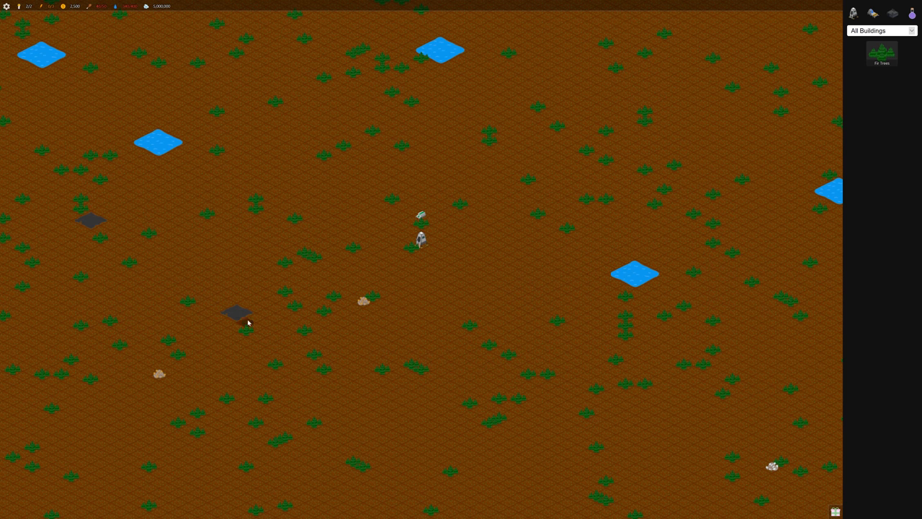
pyautogui.click(236, 311)
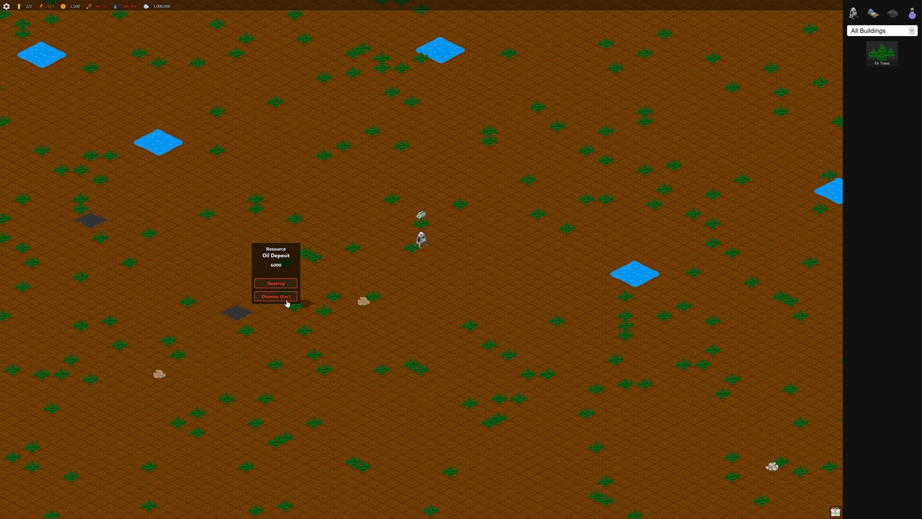
pyautogui.click(277, 282)
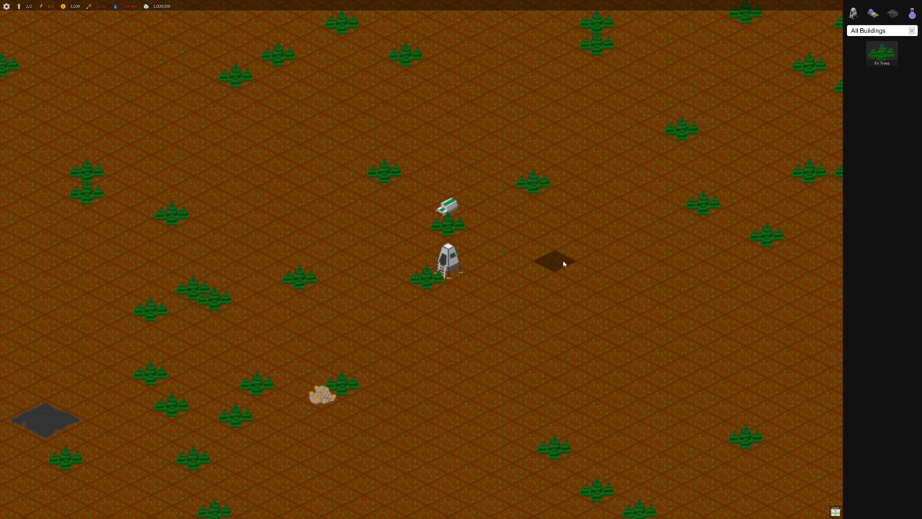
pyautogui.moveTo(551, 247)
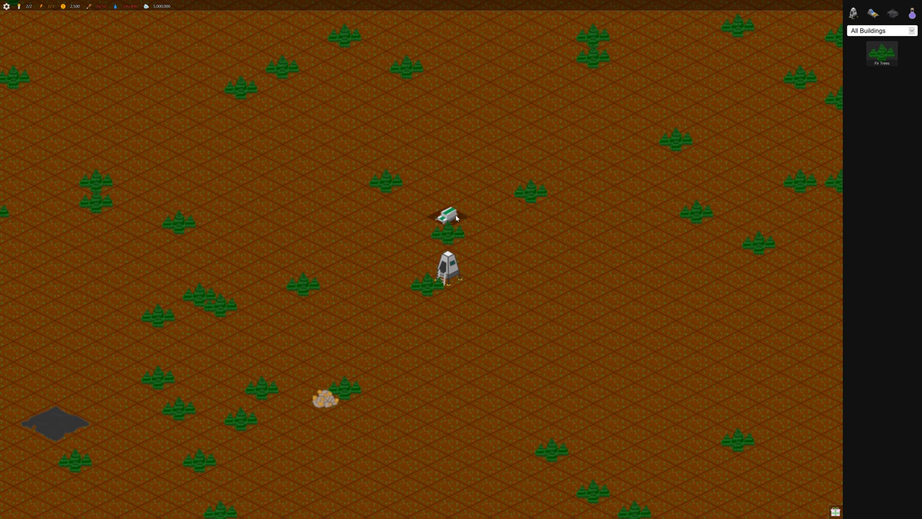
# Select the lander to view the newly unlocked buildings such as the Charcoal Hut.
pyautogui.click(448, 219)
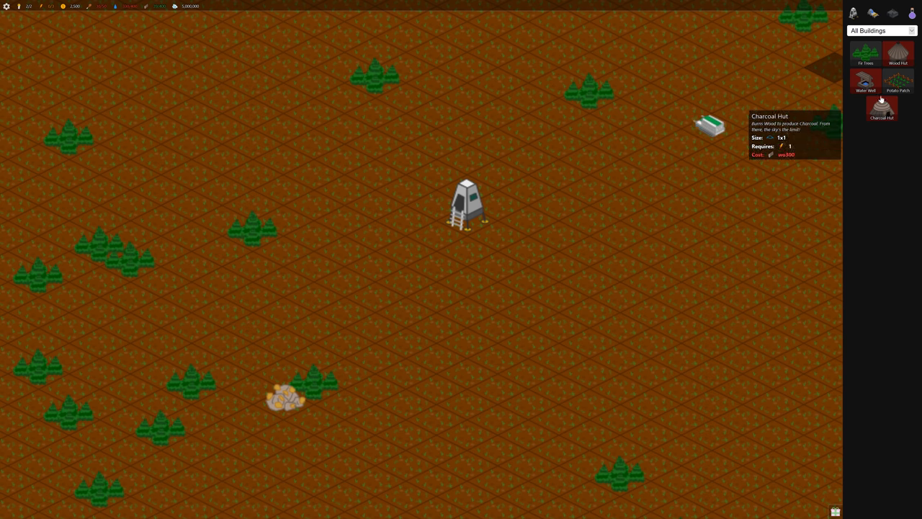
pyautogui.moveTo(864, 81)
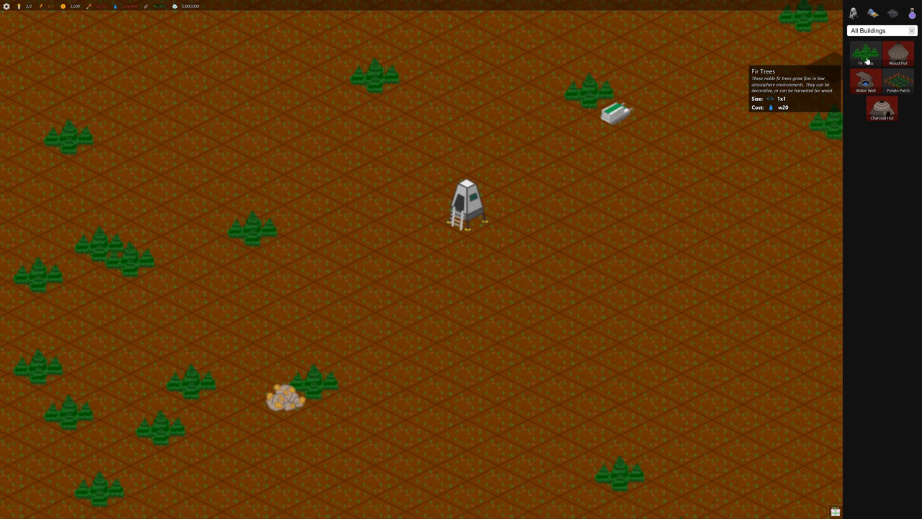
# Plant fir trees beside the lander and order a second Forest Rover.
pyautogui.click(512, 205)
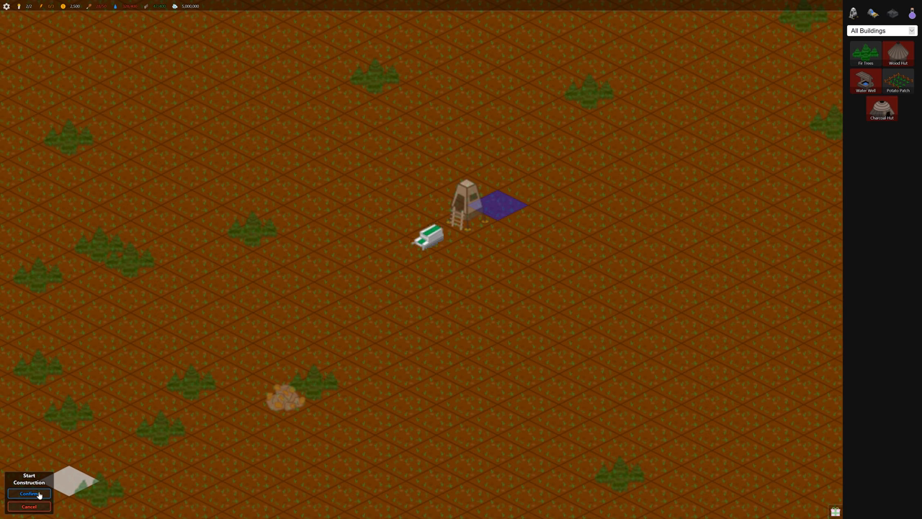
pyautogui.click(29, 492)
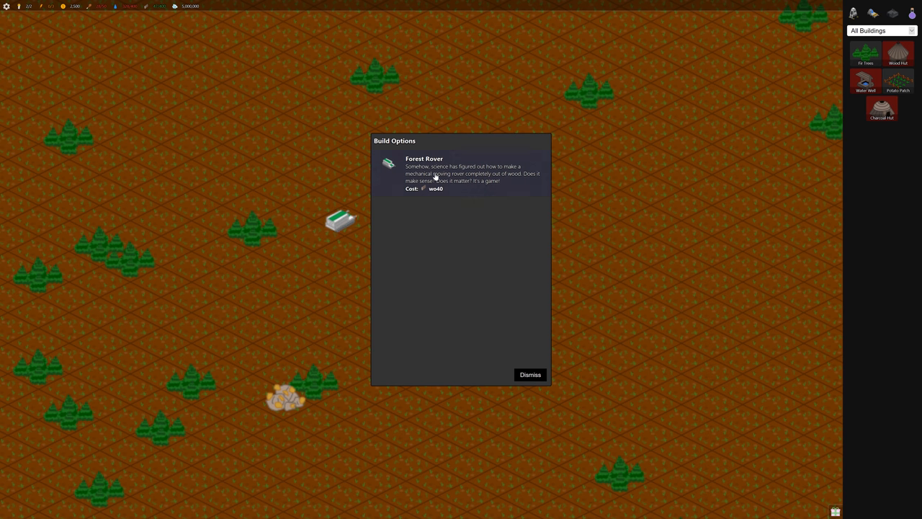
pyautogui.click(530, 374)
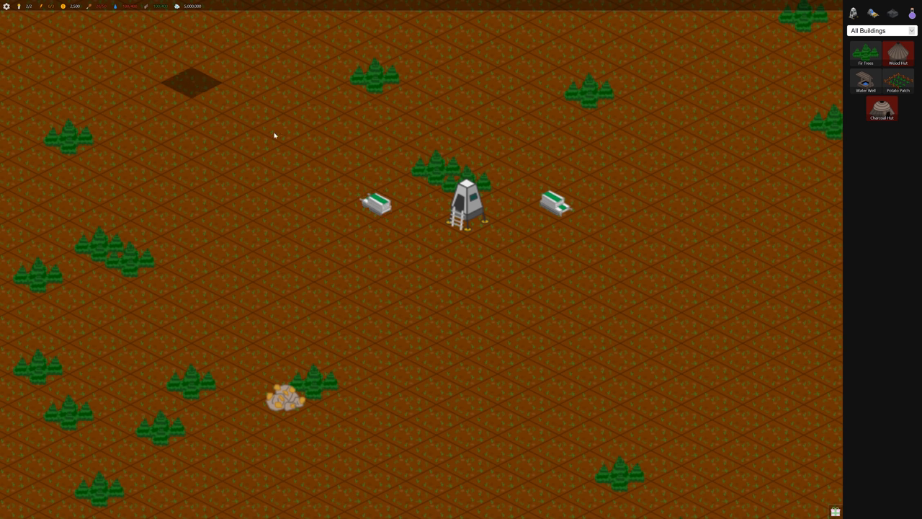
# Build two Water Wells below the lander and check the lander's details.
pyautogui.click(865, 80)
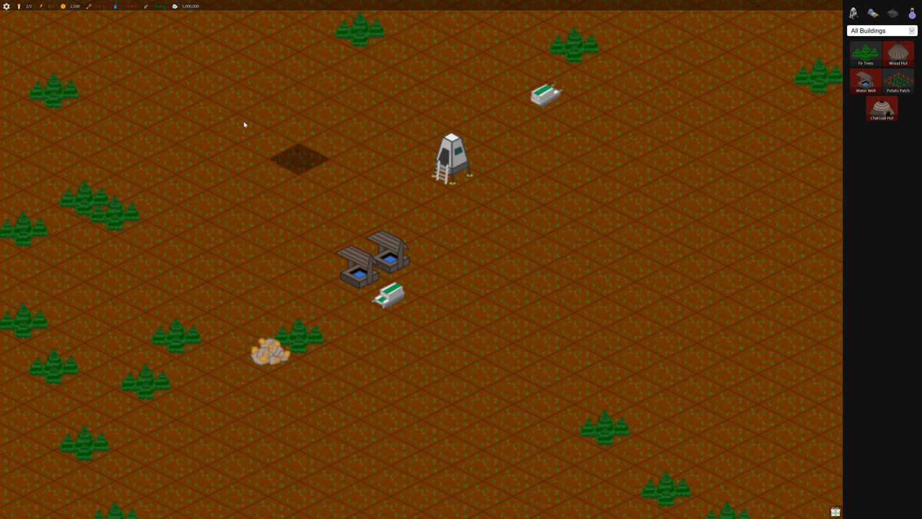
pyautogui.moveTo(865, 55)
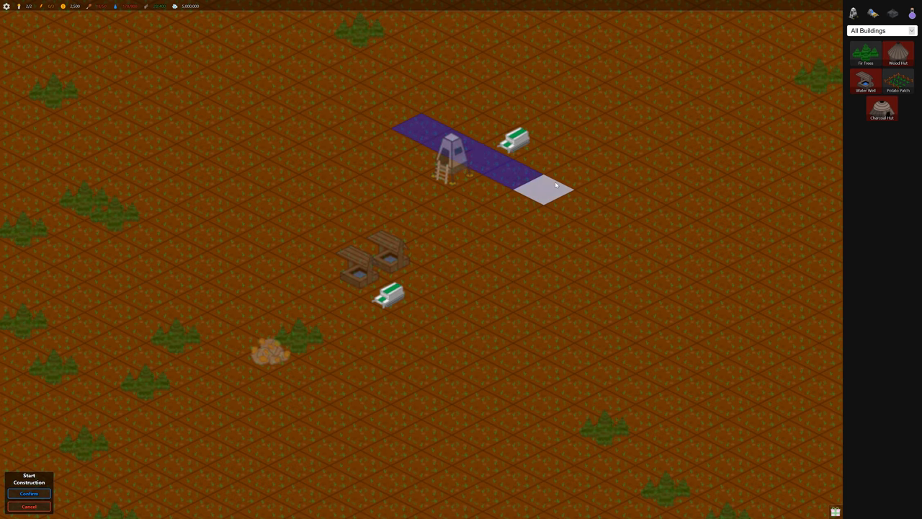
pyautogui.click(29, 493)
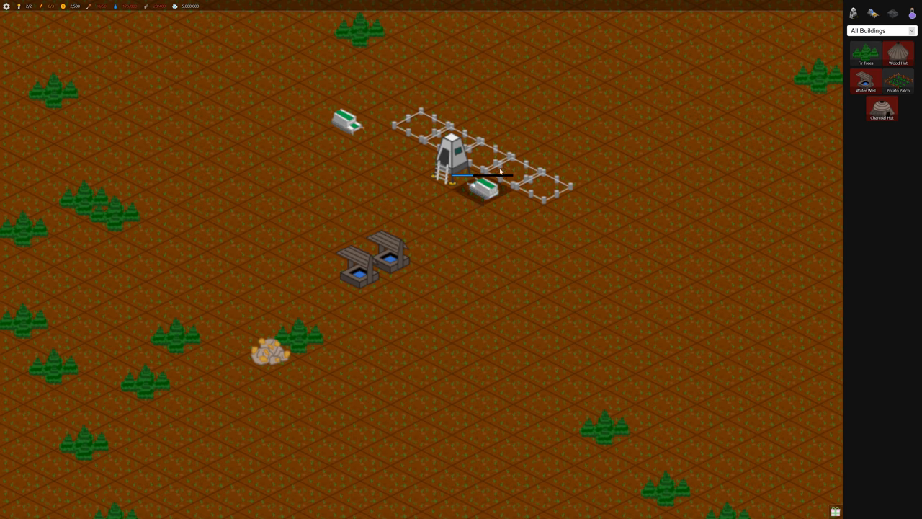
pyautogui.click(449, 156)
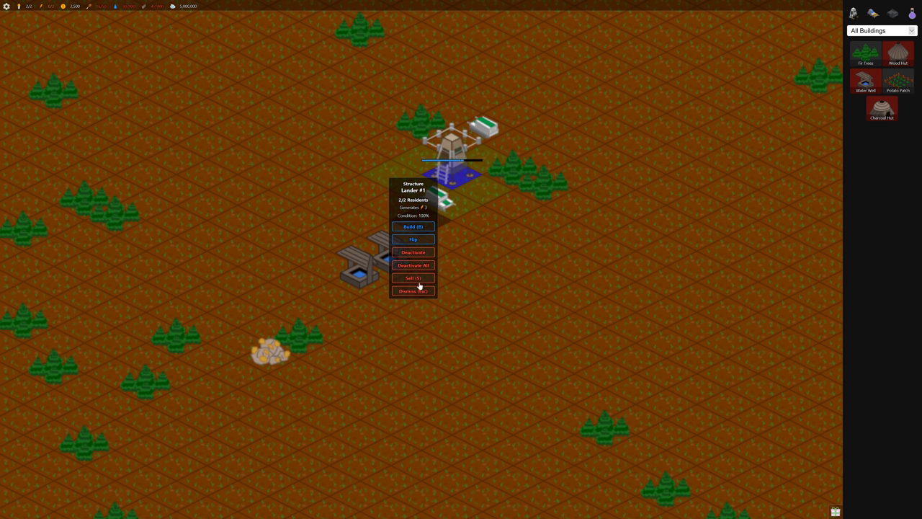
pyautogui.click(412, 239)
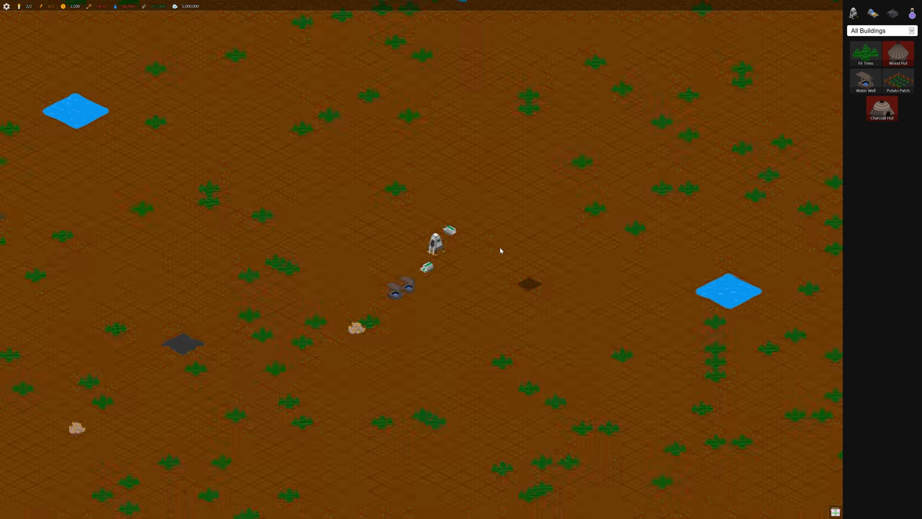
pyautogui.moveTo(864, 79)
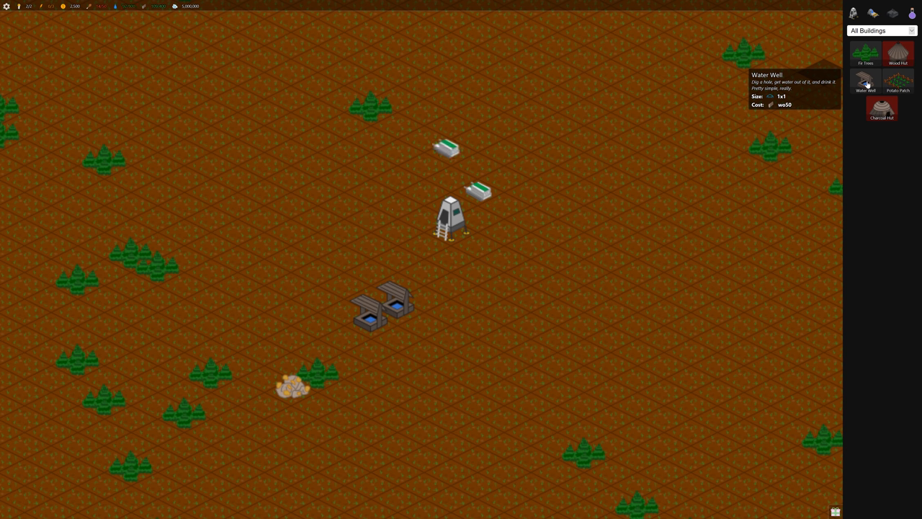
# Add two more Water Wells to the row and plant fir trees by the lander.
pyautogui.click(864, 81)
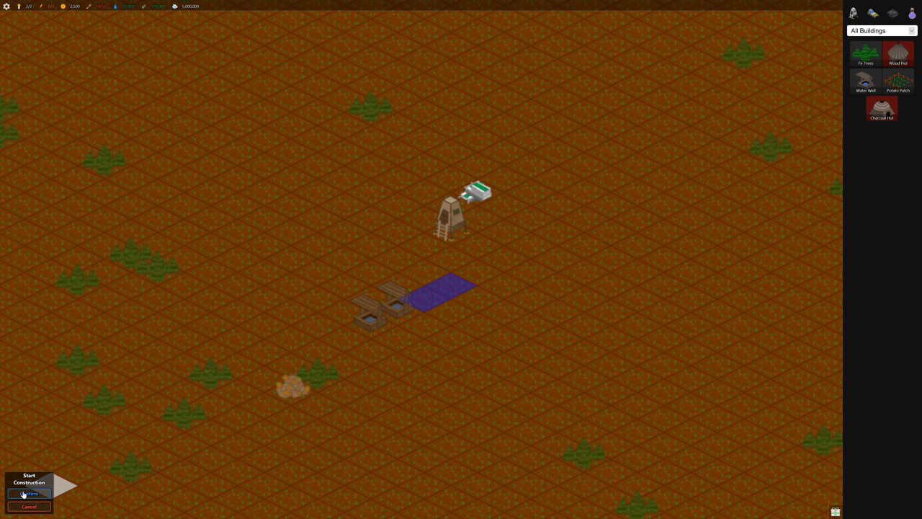
pyautogui.click(29, 493)
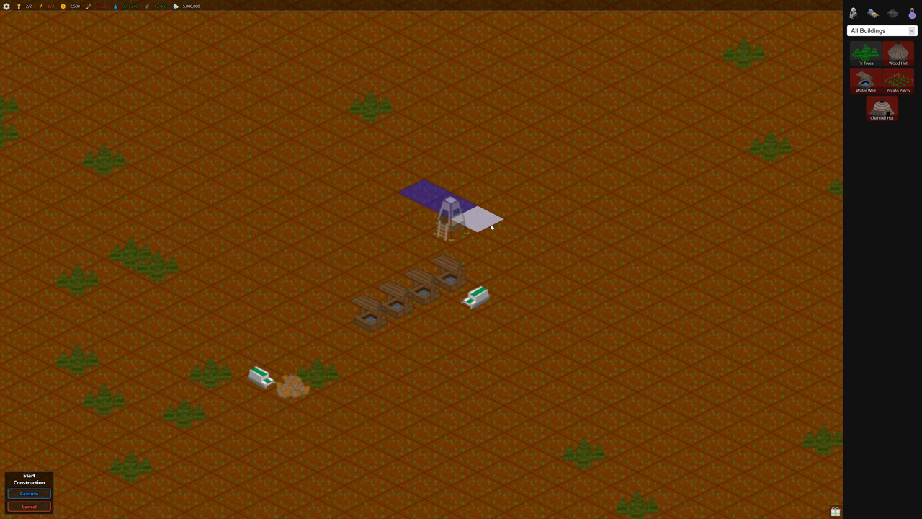
pyautogui.click(29, 493)
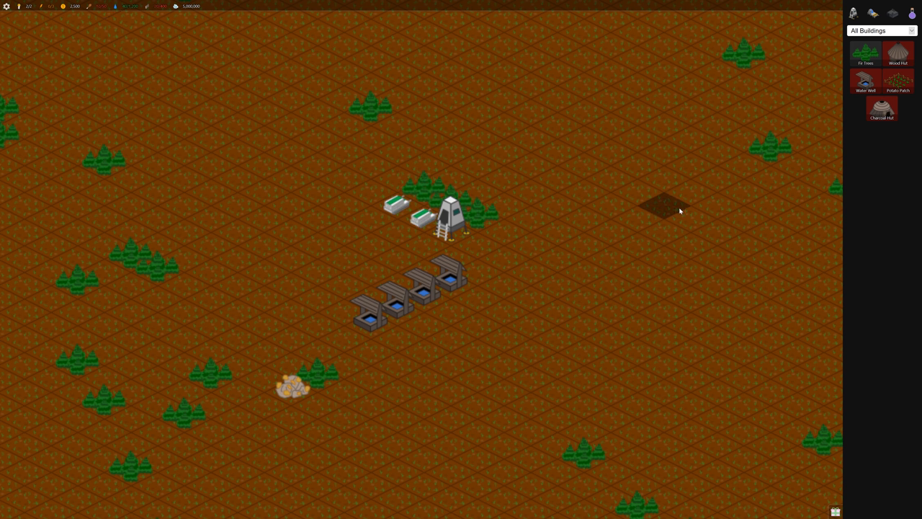
pyautogui.moveTo(899, 79)
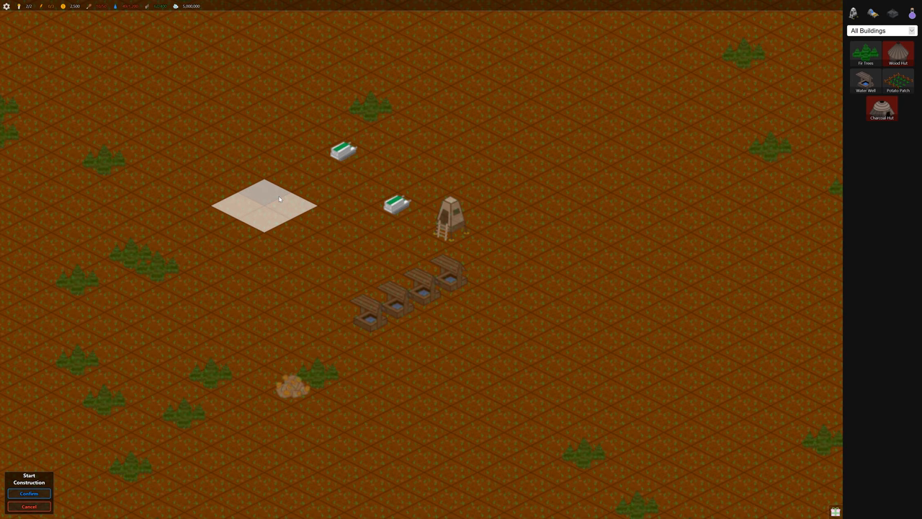
# Confirm the Potato Patch placement upper left of the lander.
pyautogui.click(29, 493)
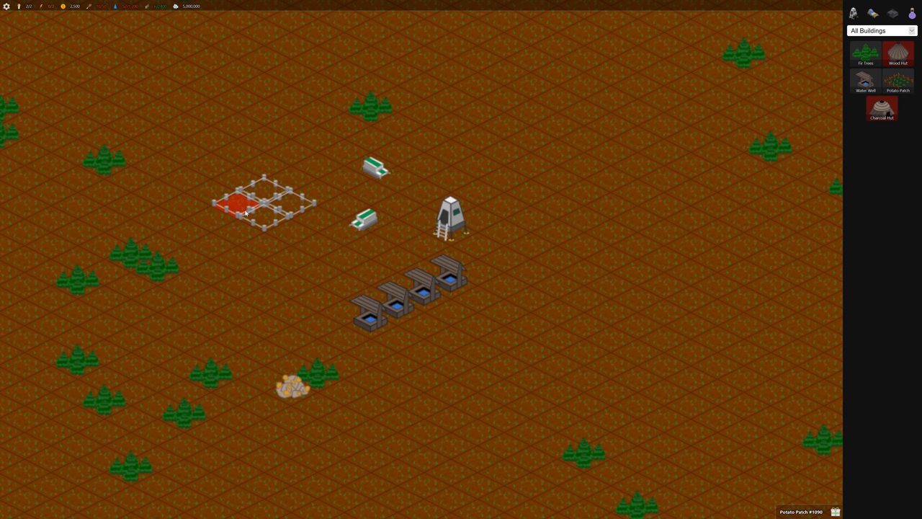
pyautogui.moveTo(899, 79)
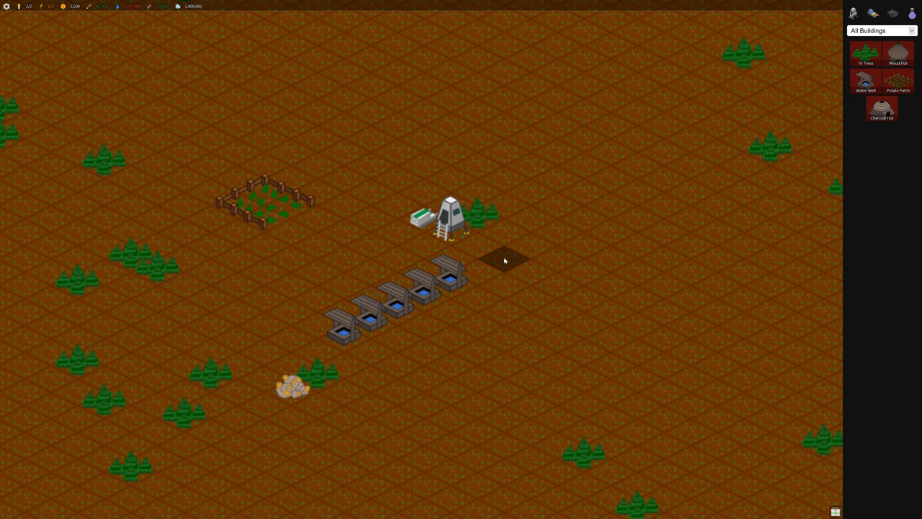
pyautogui.moveTo(899, 79)
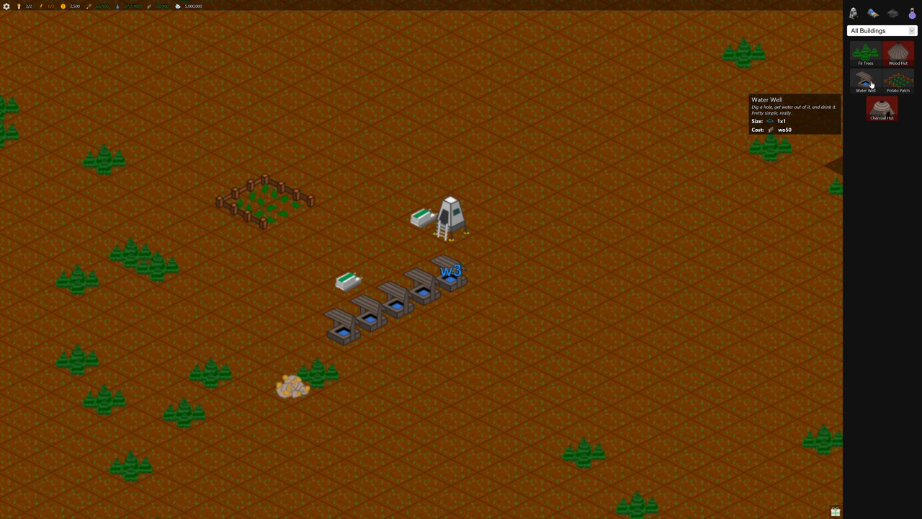
# Order another Forest Rover from the lander's Build Options.
pyautogui.click(449, 216)
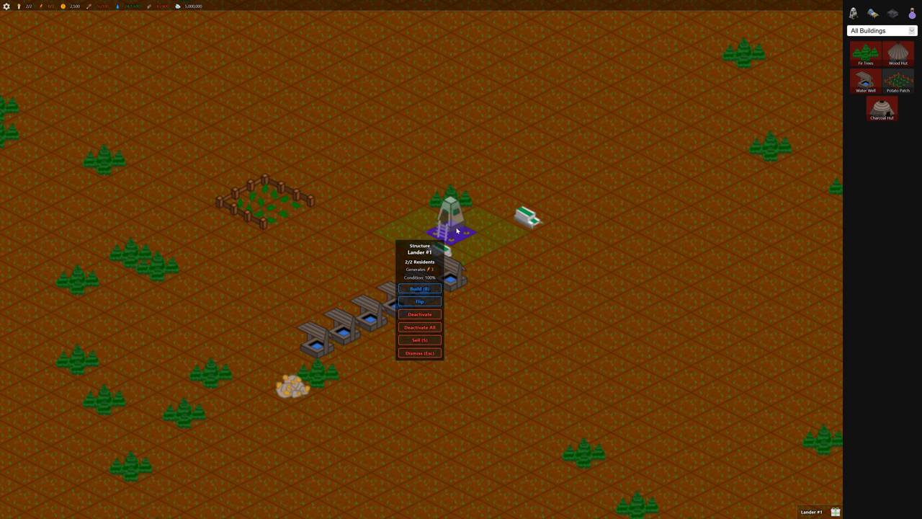
pyautogui.click(419, 289)
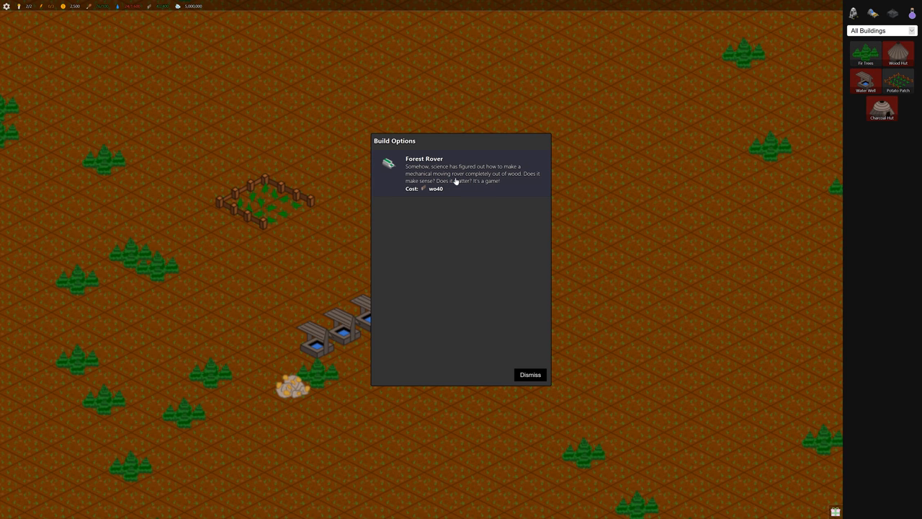
pyautogui.click(531, 374)
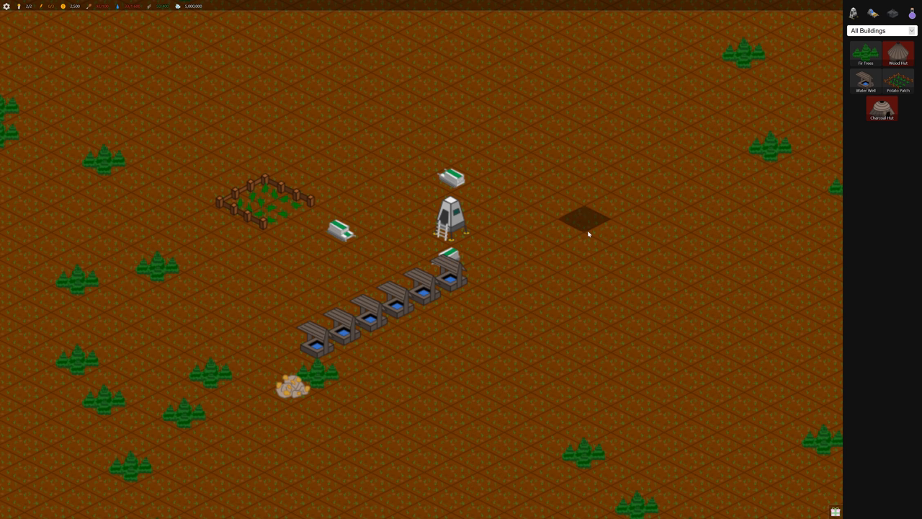
pyautogui.scroll(-3)
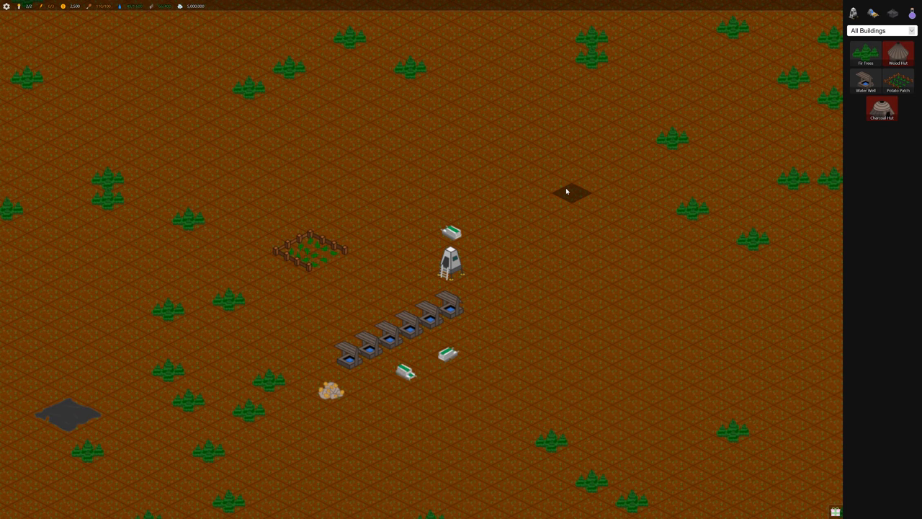
pyautogui.moveTo(864, 81)
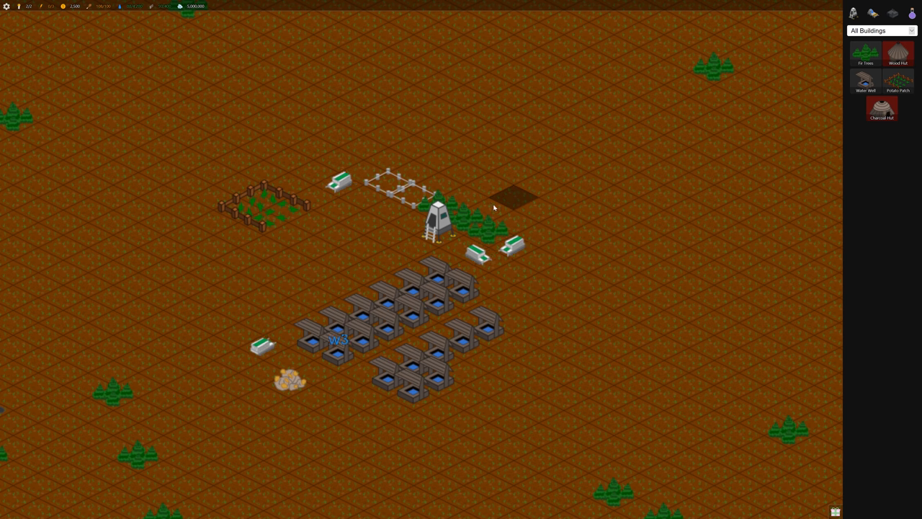
pyautogui.moveTo(866, 81)
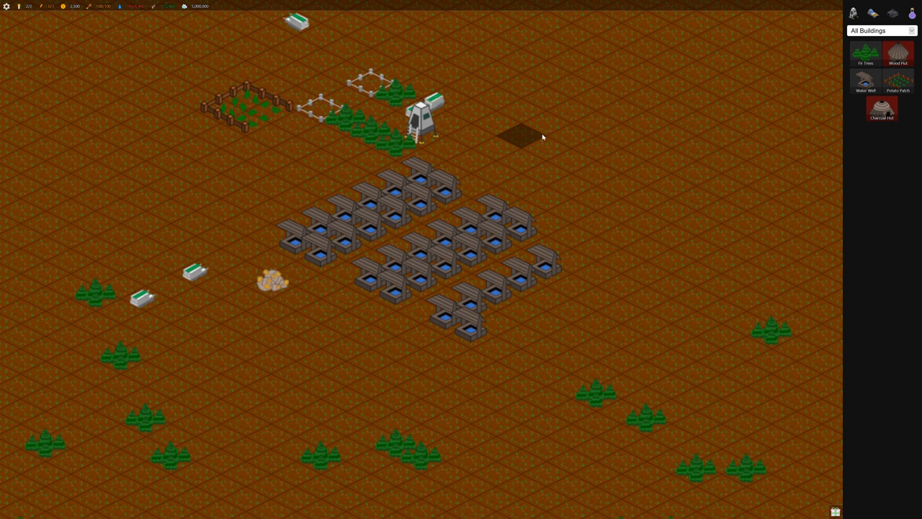
pyautogui.moveTo(864, 54)
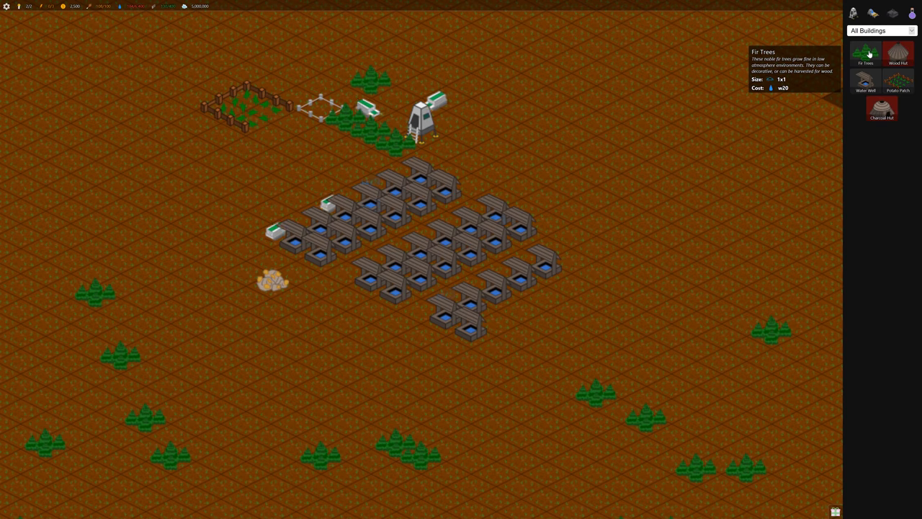
# Plant fir trees beside the lander and start placing a Water Well.
pyautogui.click(420, 87)
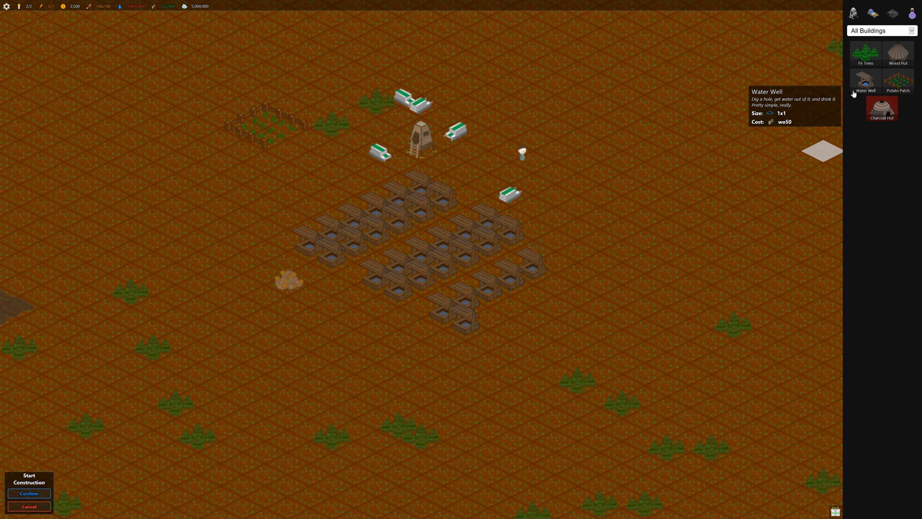
pyautogui.click(29, 492)
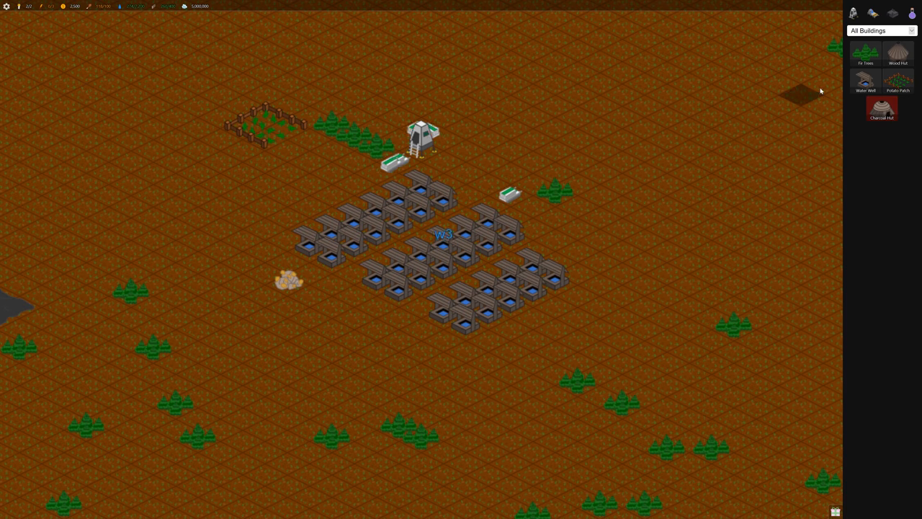
pyautogui.moveTo(881, 110)
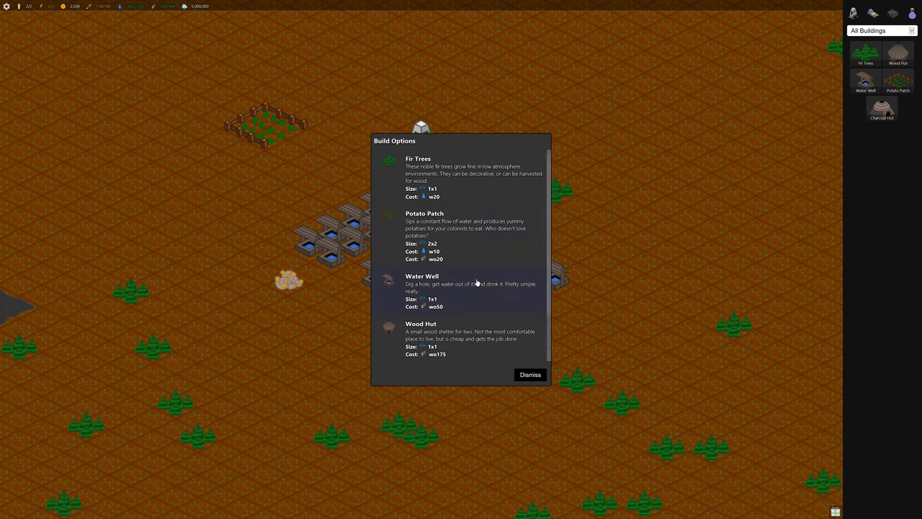
# Scroll the Build Options list toward the Wood Hut.
pyautogui.scroll(-3)
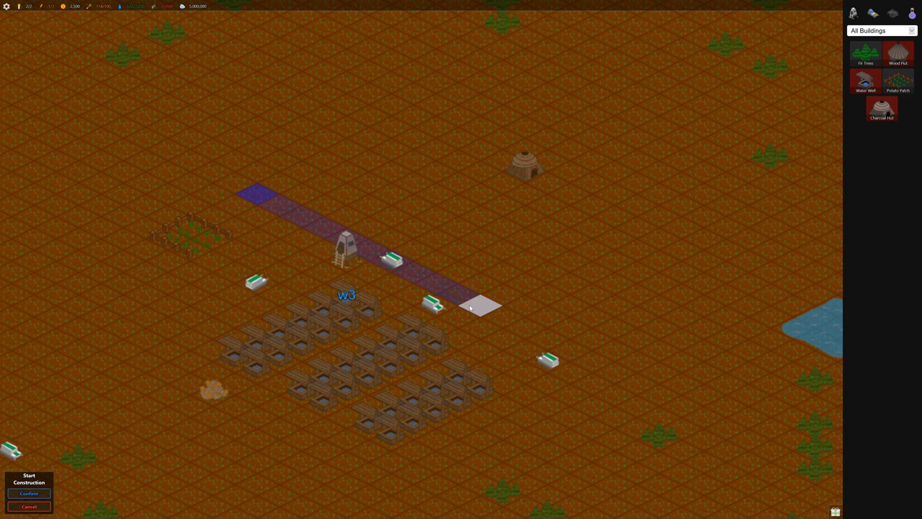
# Confirm planting the long diagonal row of fir trees.
pyautogui.click(29, 493)
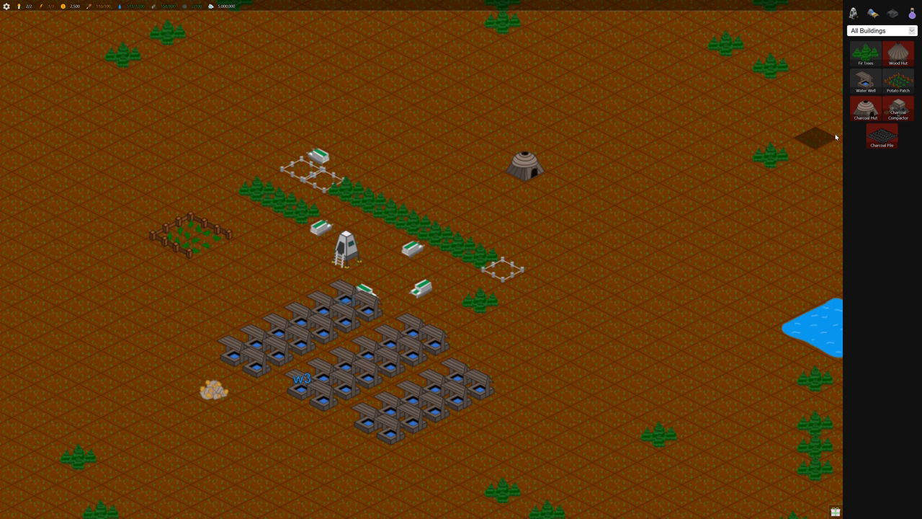
pyautogui.moveTo(882, 135)
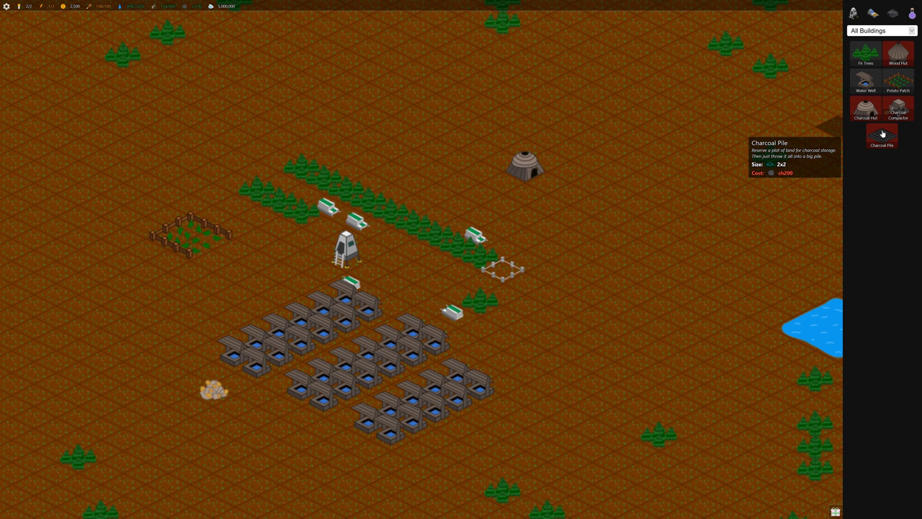
pyautogui.moveTo(899, 108)
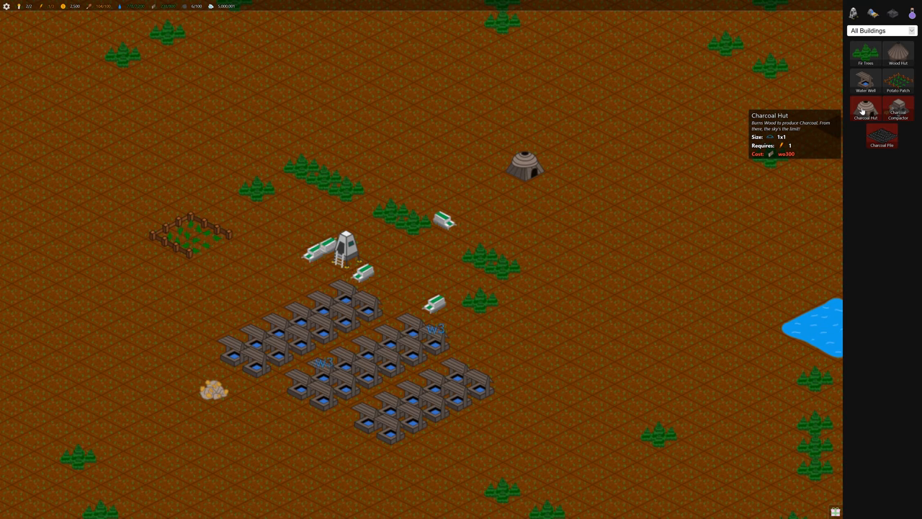
pyautogui.moveTo(882, 137)
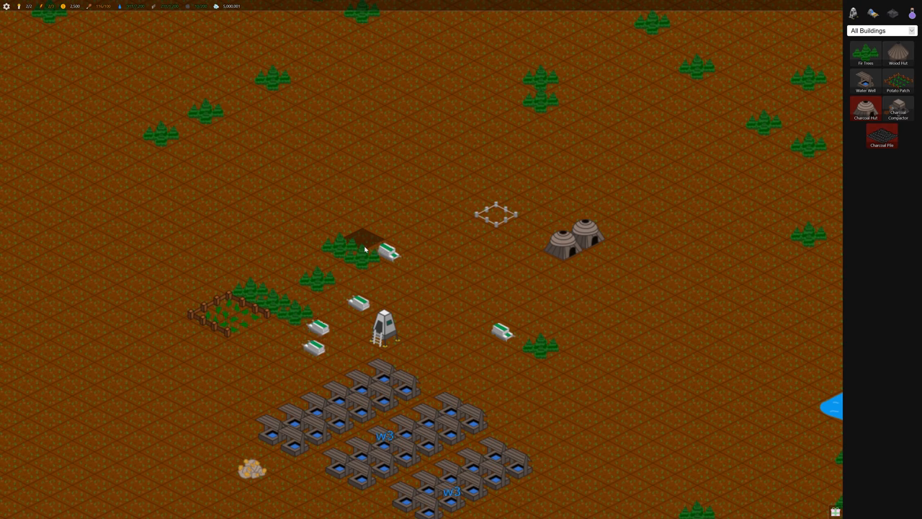
# Start construction of the Charcoal Compactor beside the wood huts.
pyautogui.click(495, 215)
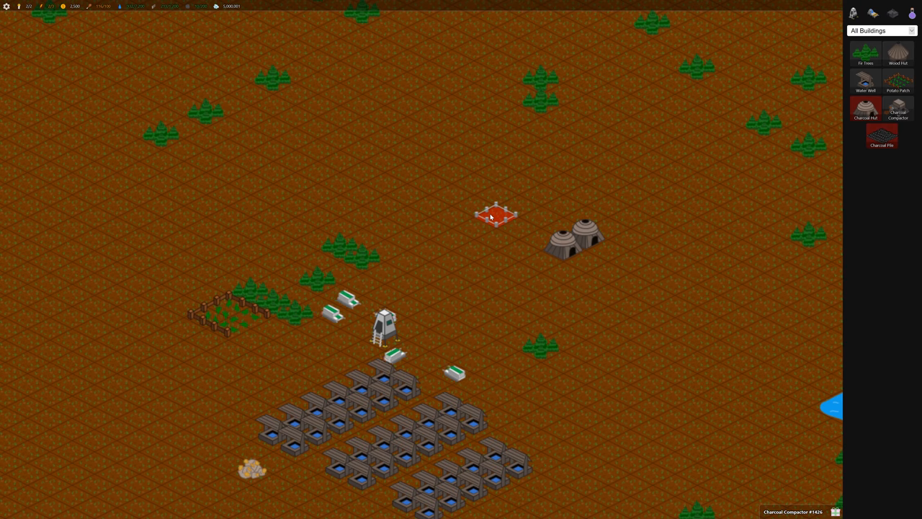
pyautogui.click(496, 215)
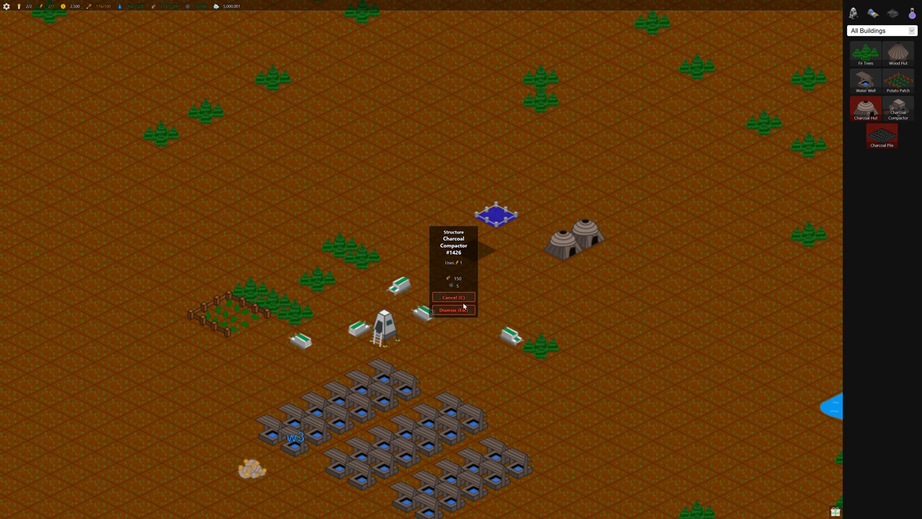
pyautogui.click(453, 297)
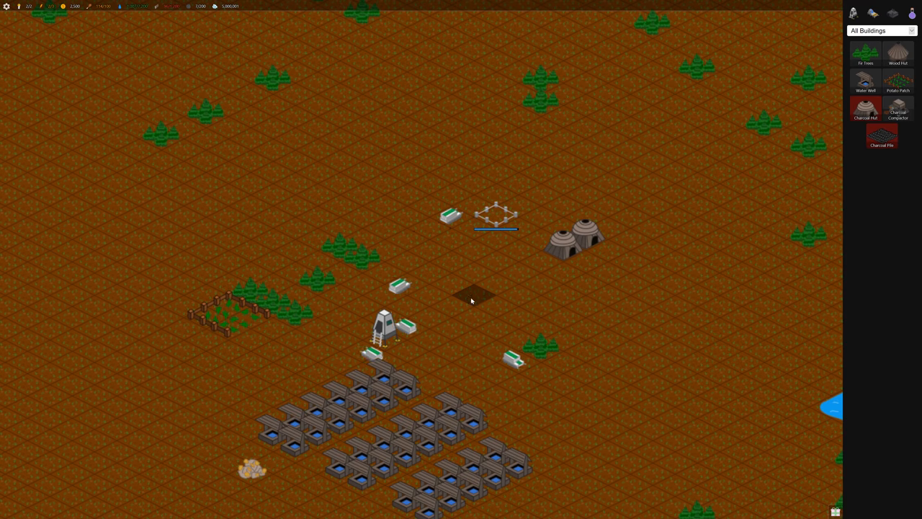
# Check the compactor under construction and confirm building the new fir tree rows.
pyautogui.click(496, 216)
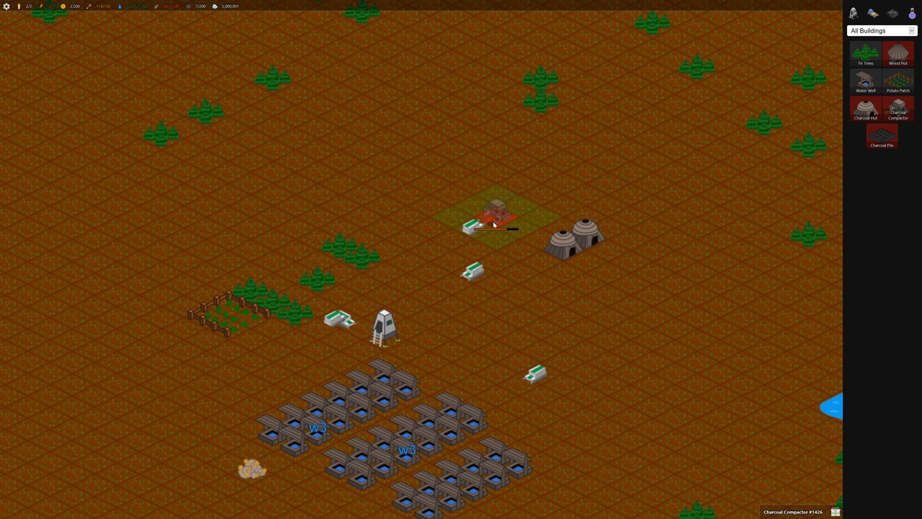
pyautogui.click(493, 213)
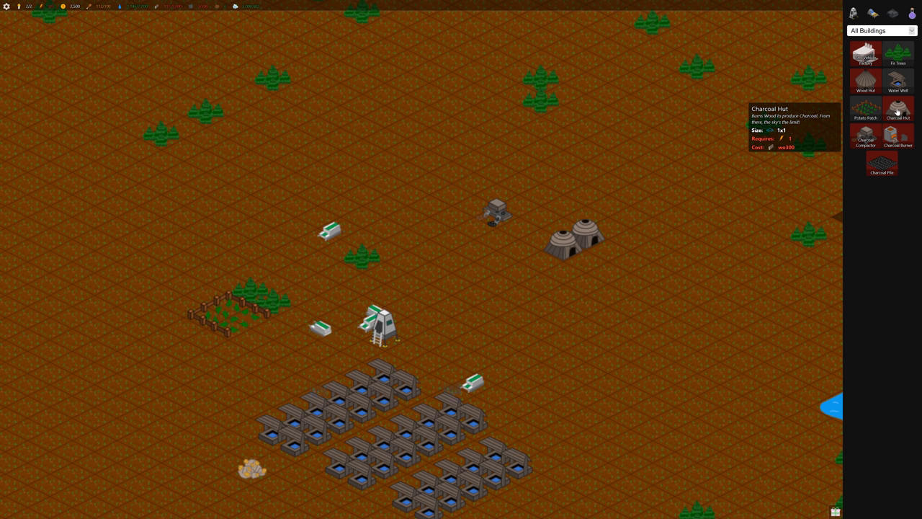
pyautogui.moveTo(898, 136)
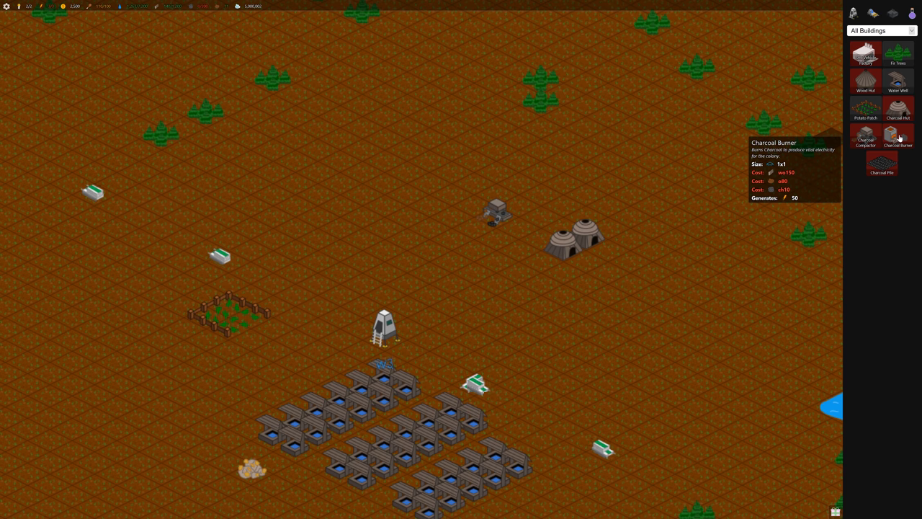
pyautogui.moveTo(864, 55)
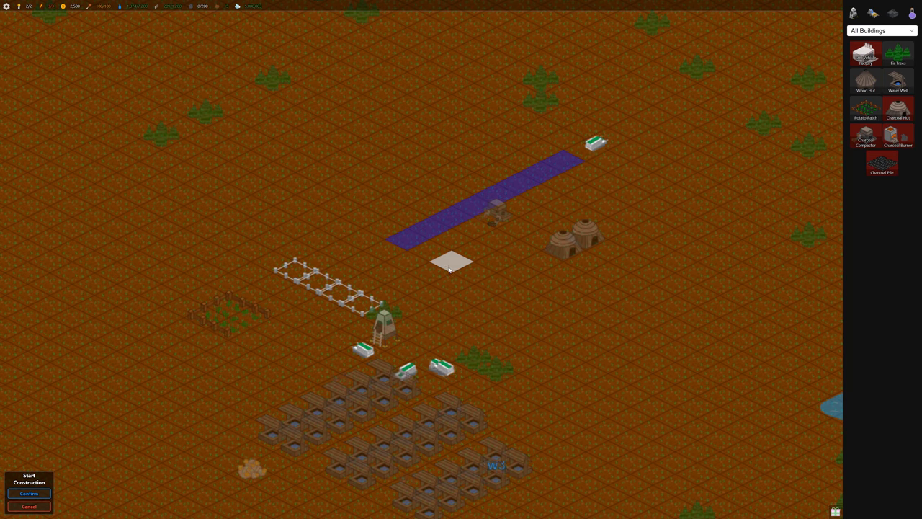
pyautogui.click(29, 493)
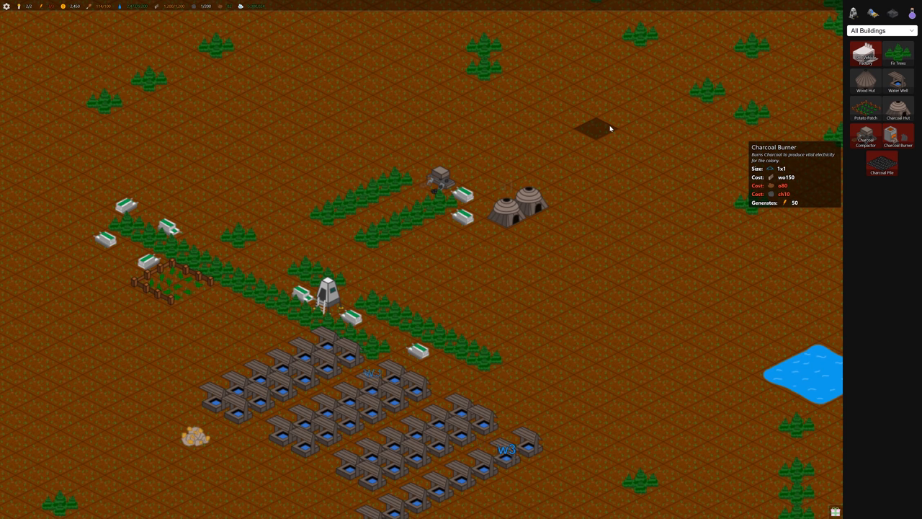
pyautogui.moveTo(248, 46)
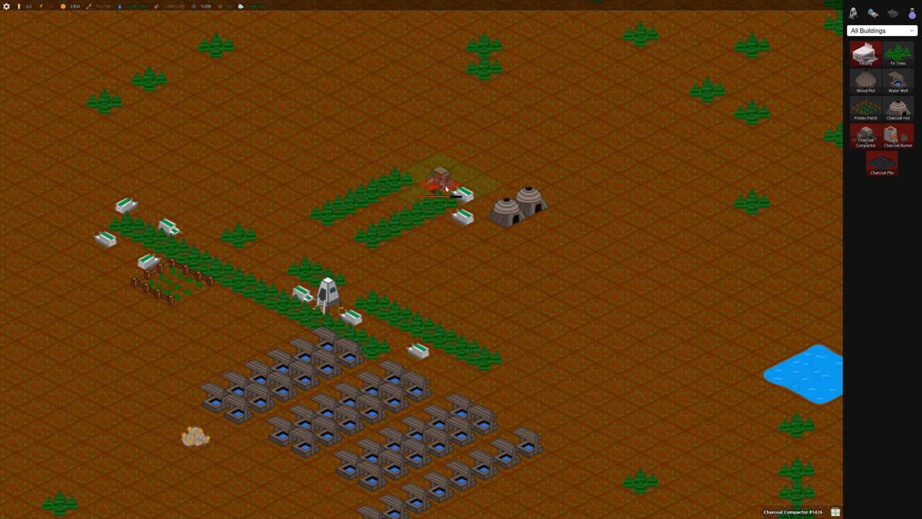
pyautogui.click(437, 176)
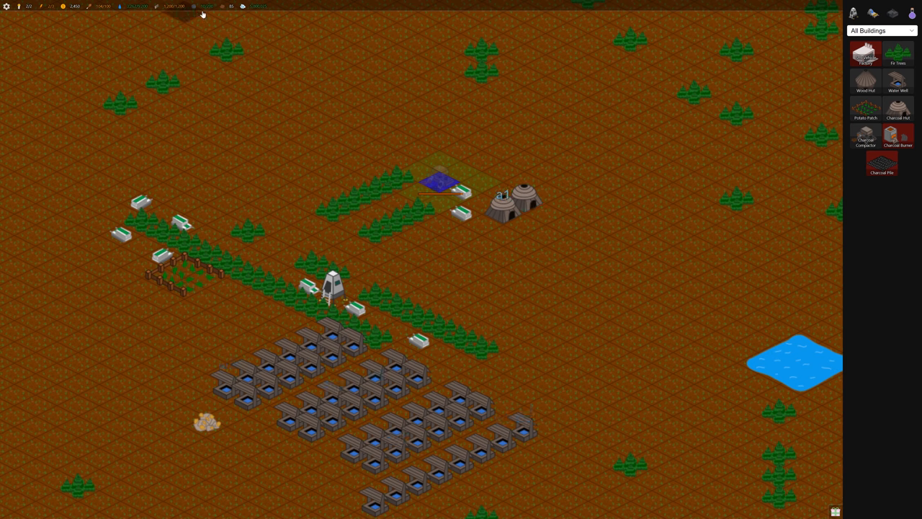
# From the forest rover's build list, confirm the charcoal building placed beside the huts.
pyautogui.click(454, 213)
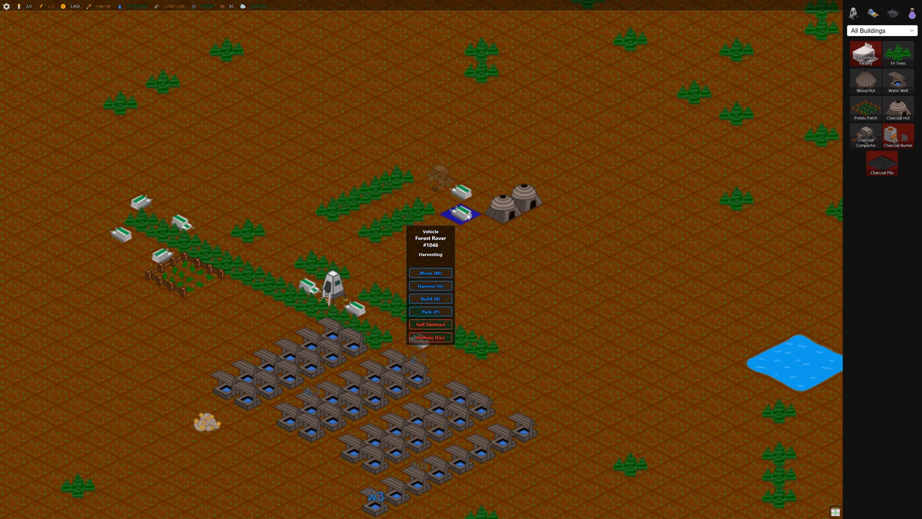
pyautogui.click(430, 298)
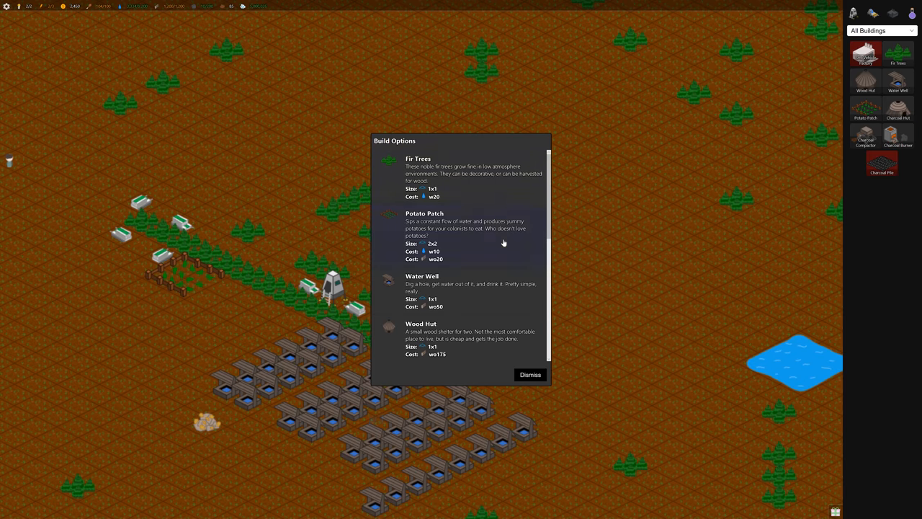
pyautogui.scroll(-3)
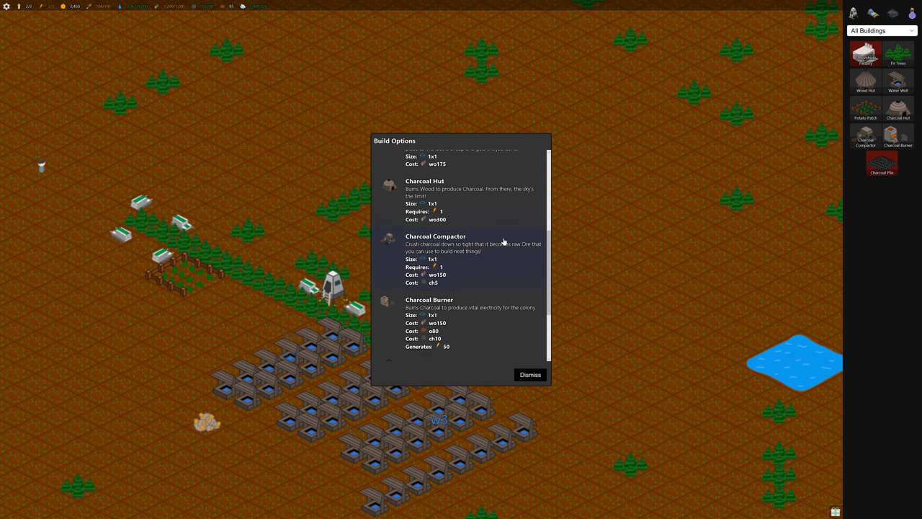
pyautogui.scroll(-3)
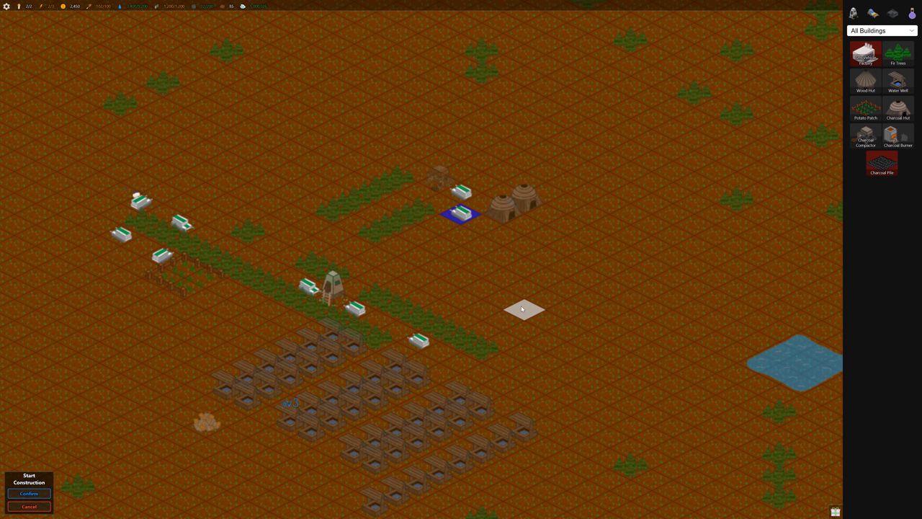
pyautogui.click(29, 493)
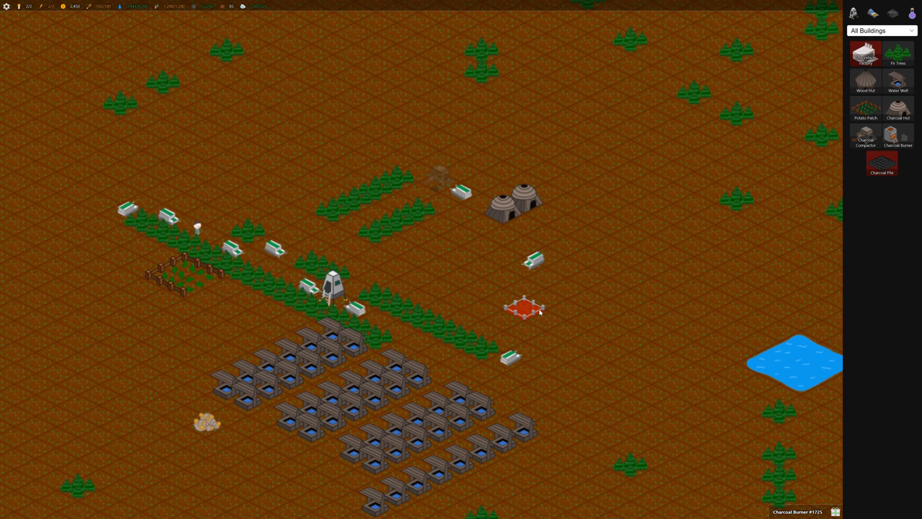
# Place a Charcoal Burner in the colony centre and confirm its construction.
pyautogui.click(524, 308)
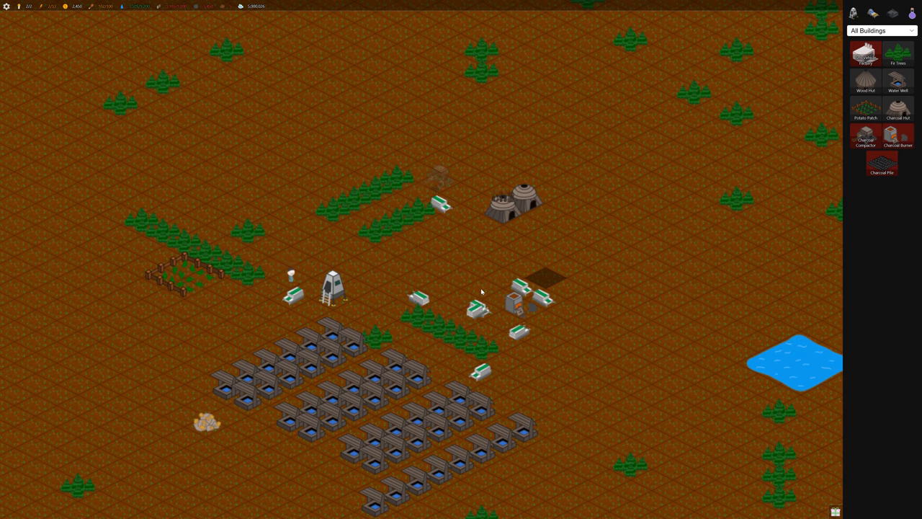
pyautogui.click(522, 305)
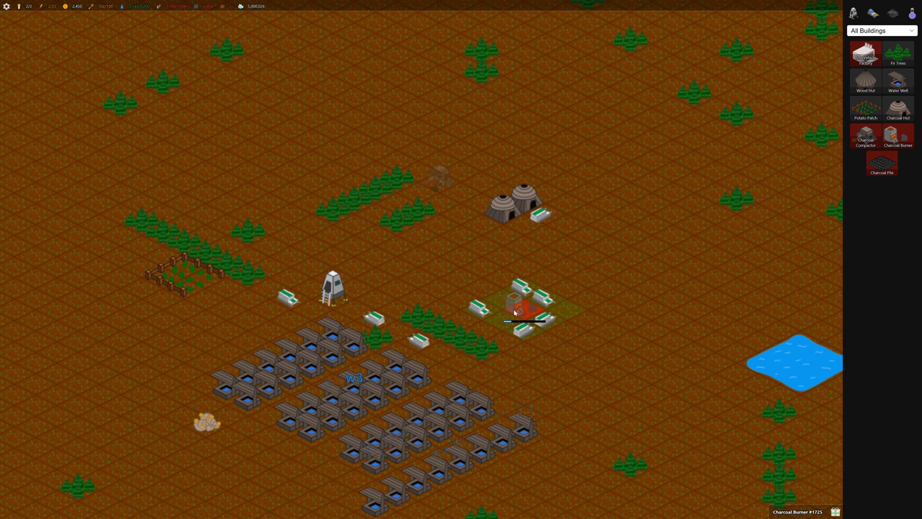
pyautogui.moveTo(899, 109)
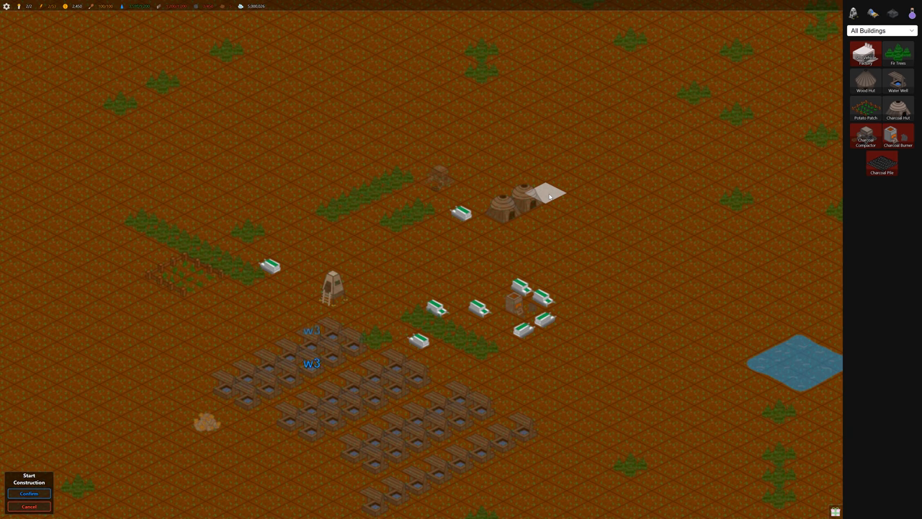
# Lay out and start building rows of Charcoal Huts near the compactor.
pyautogui.click(29, 493)
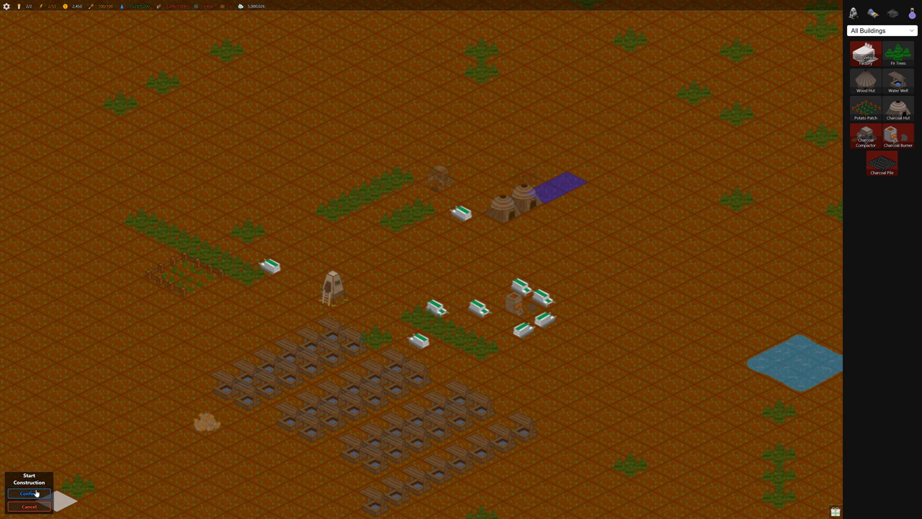
pyautogui.click(29, 492)
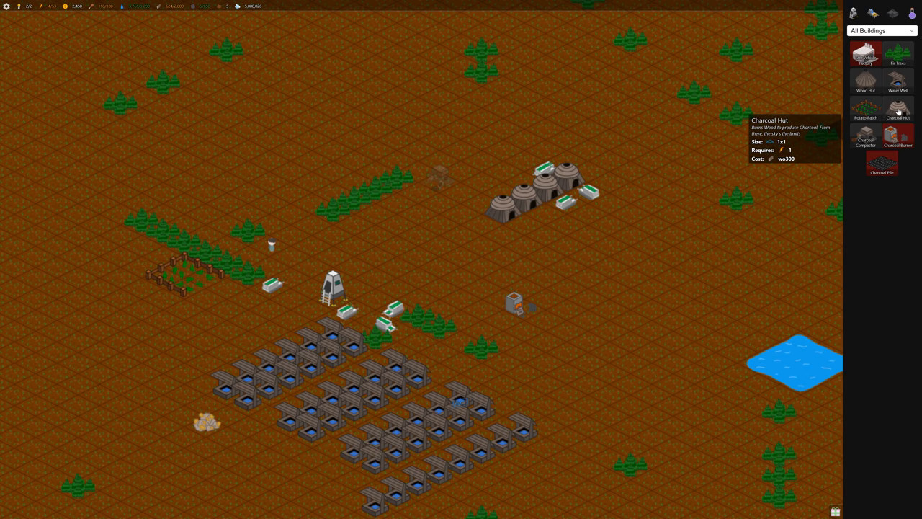
pyautogui.click(518, 310)
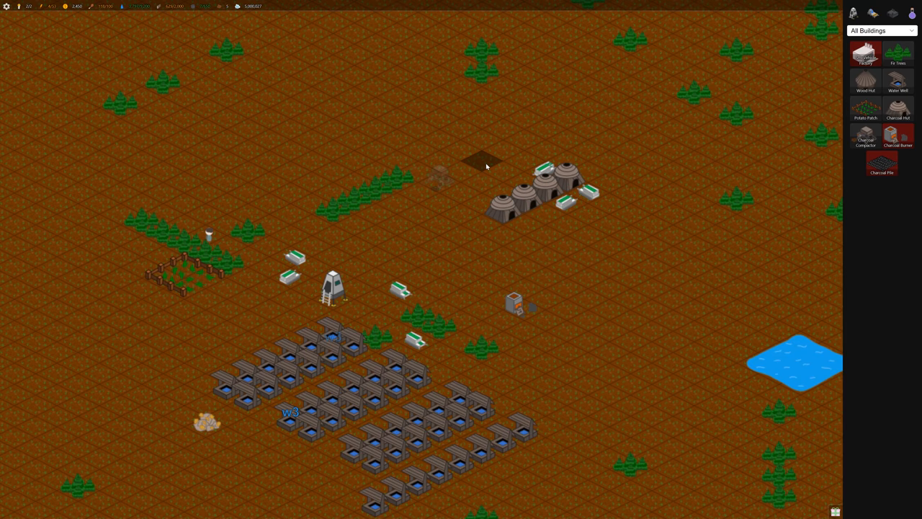
pyautogui.moveTo(898, 108)
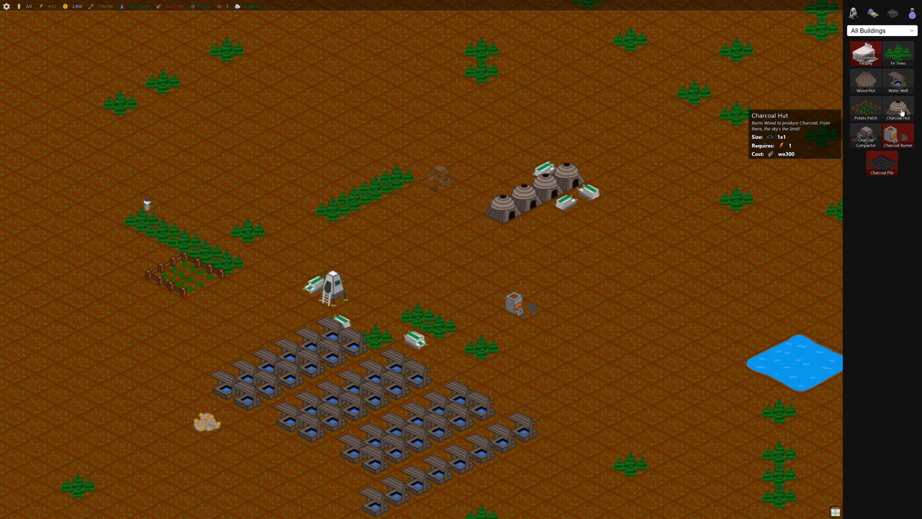
pyautogui.click(481, 245)
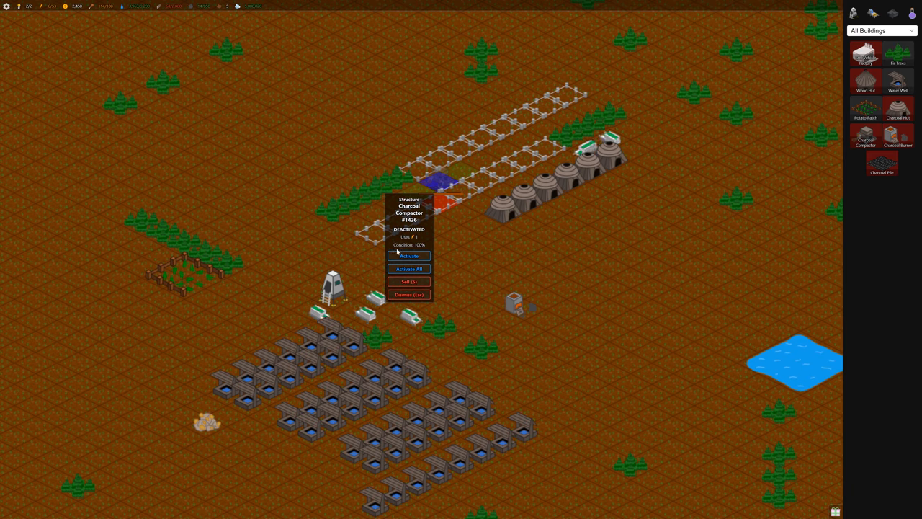
# Reactivate the Charcoal Compactor and adjust one charcoal hut's options.
pyautogui.click(409, 268)
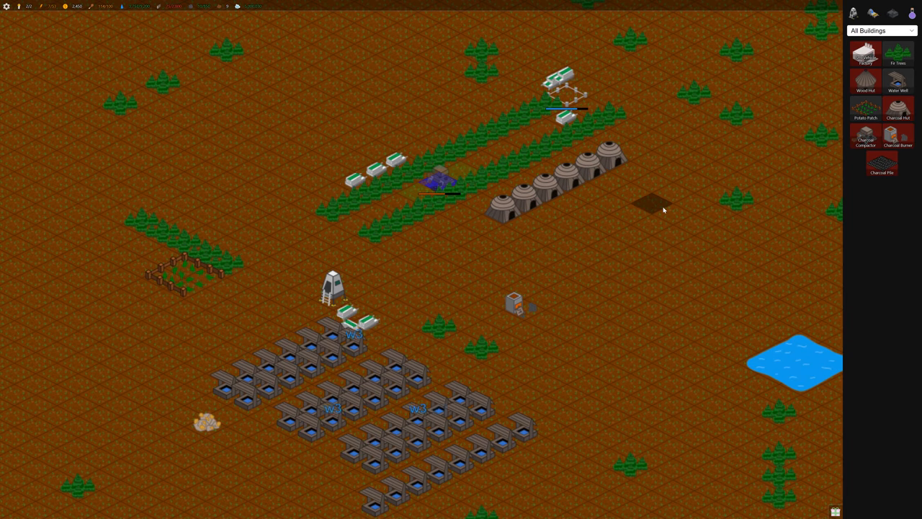
pyautogui.moveTo(864, 55)
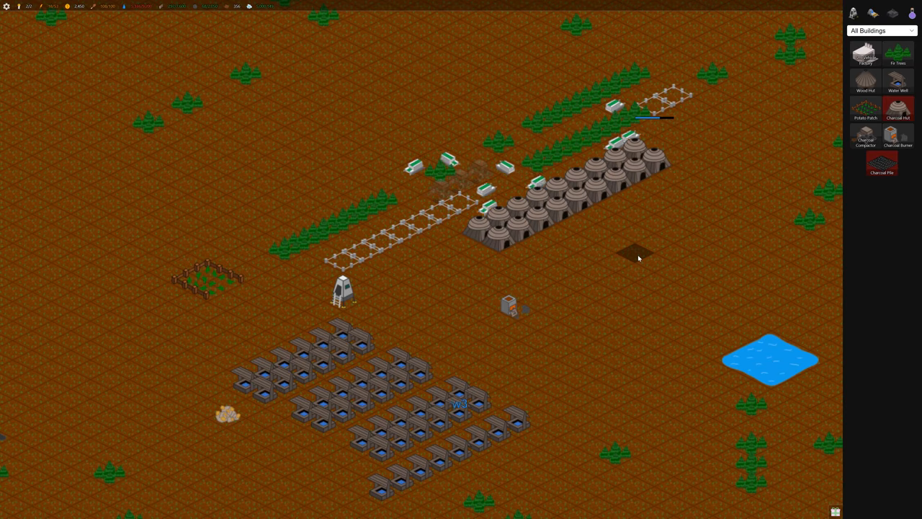
pyautogui.click(554, 213)
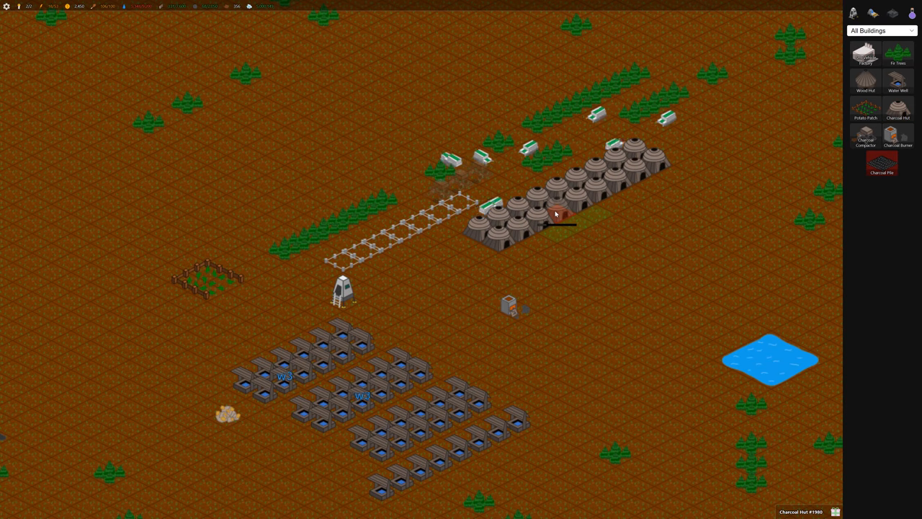
pyautogui.click(556, 213)
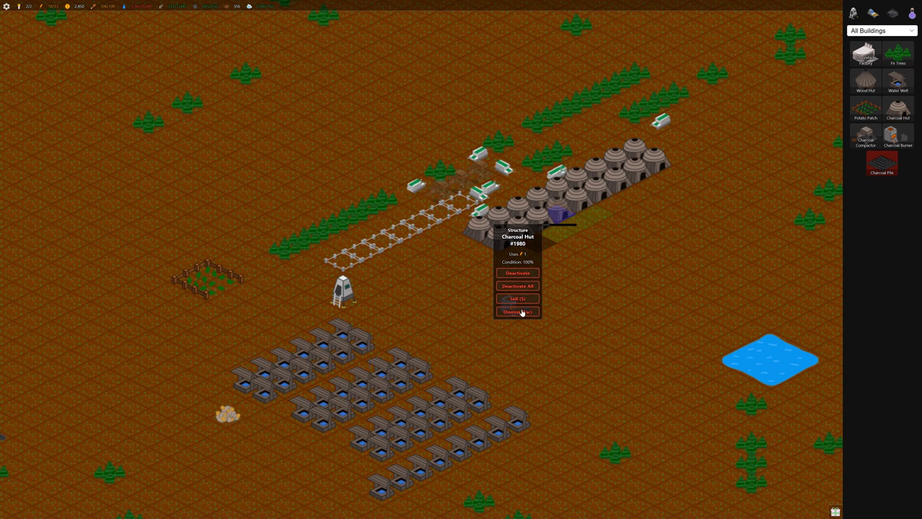
pyautogui.click(444, 199)
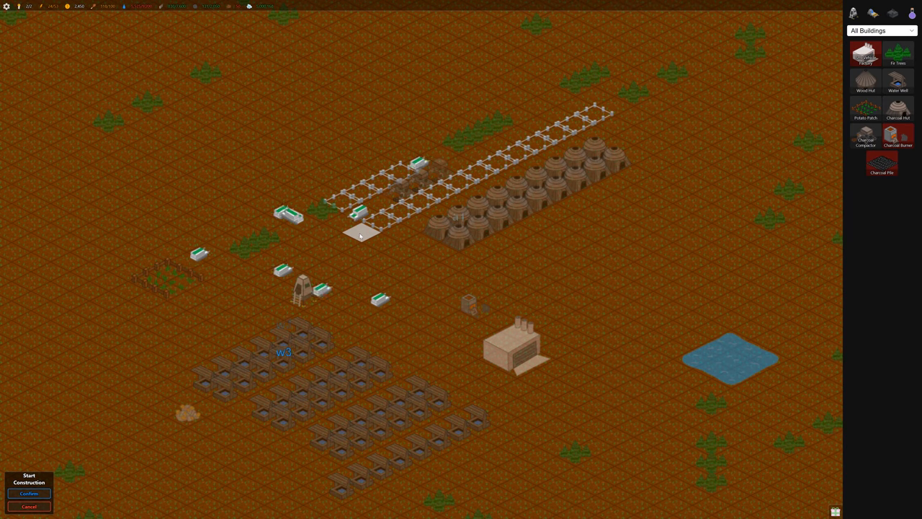
# Confirm construction of the planned rows and review the Small Vehicle Factory's options.
pyautogui.click(29, 493)
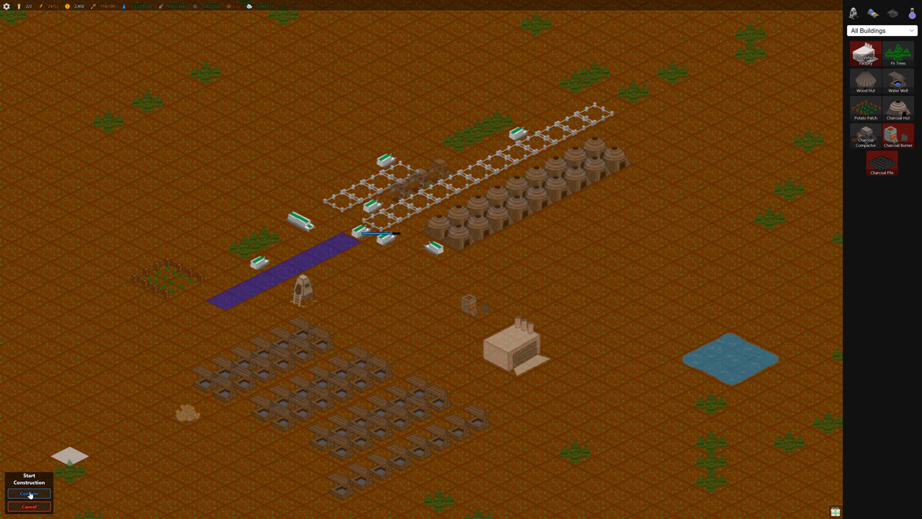
pyautogui.click(29, 493)
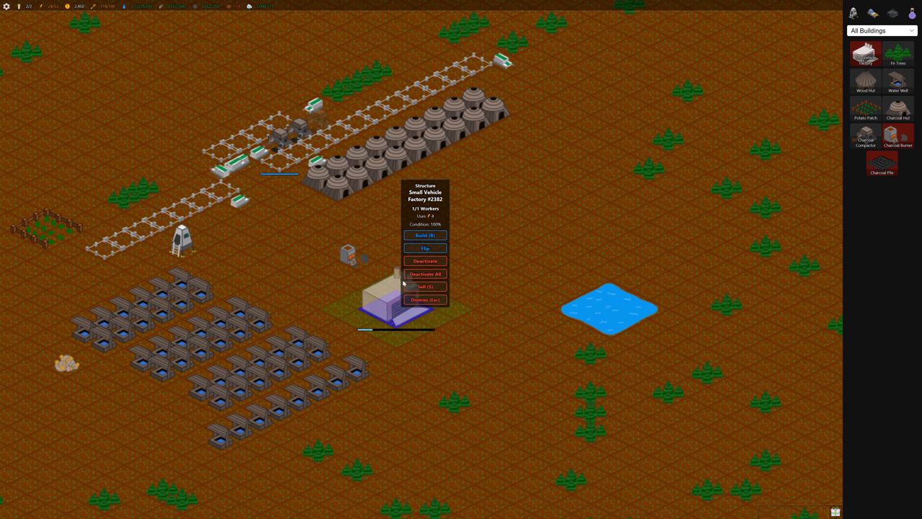
pyautogui.click(425, 234)
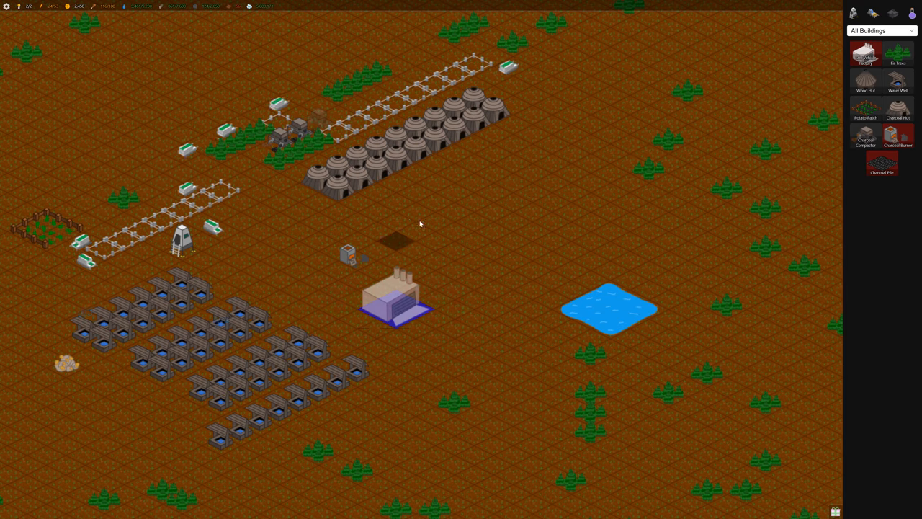
pyautogui.click(395, 295)
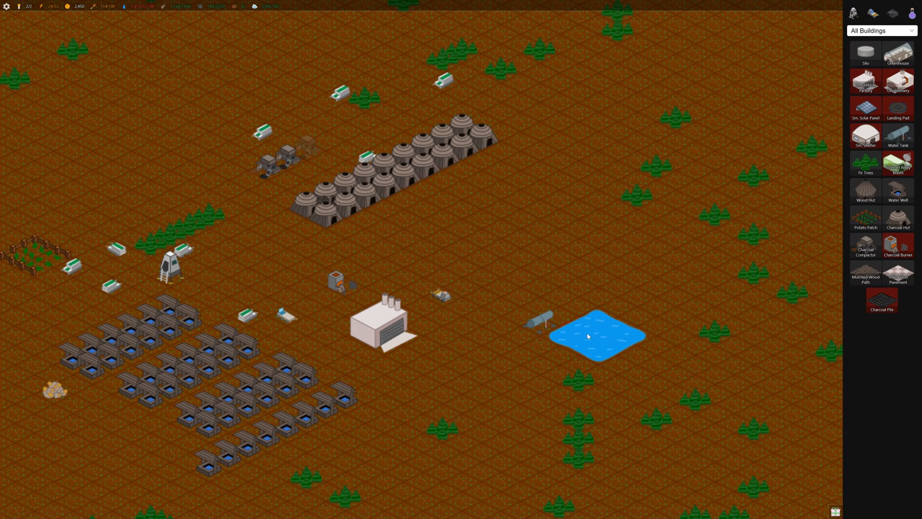
pyautogui.click(594, 335)
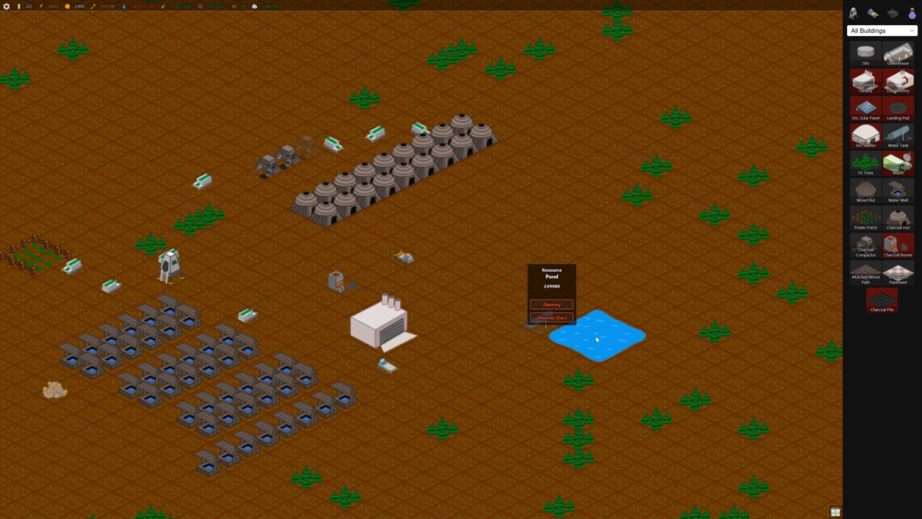
pyautogui.click(547, 324)
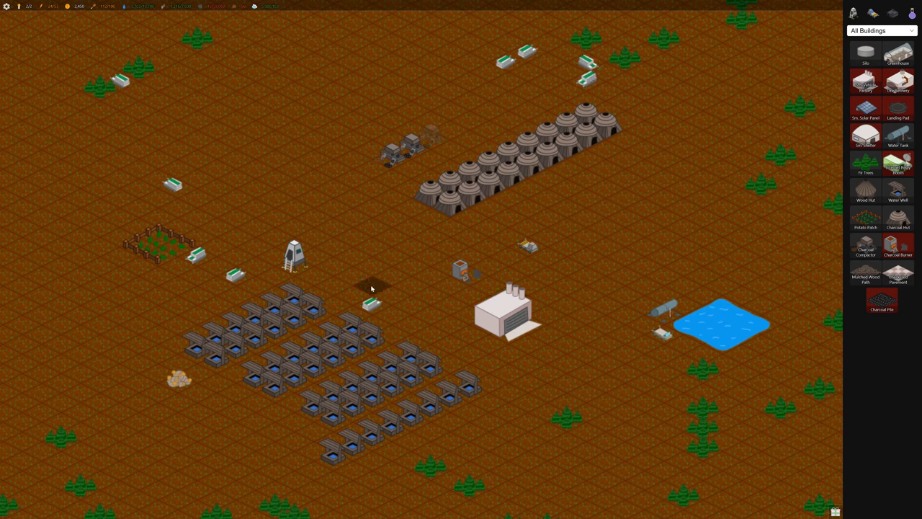
pyautogui.click(504, 310)
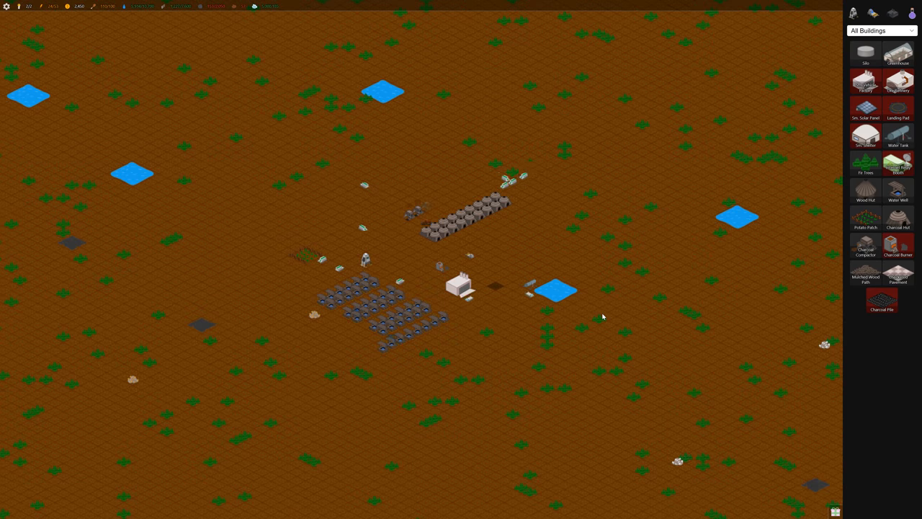
# Browse the building list to the Internet Relay Booth's details.
pyautogui.scroll(-3)
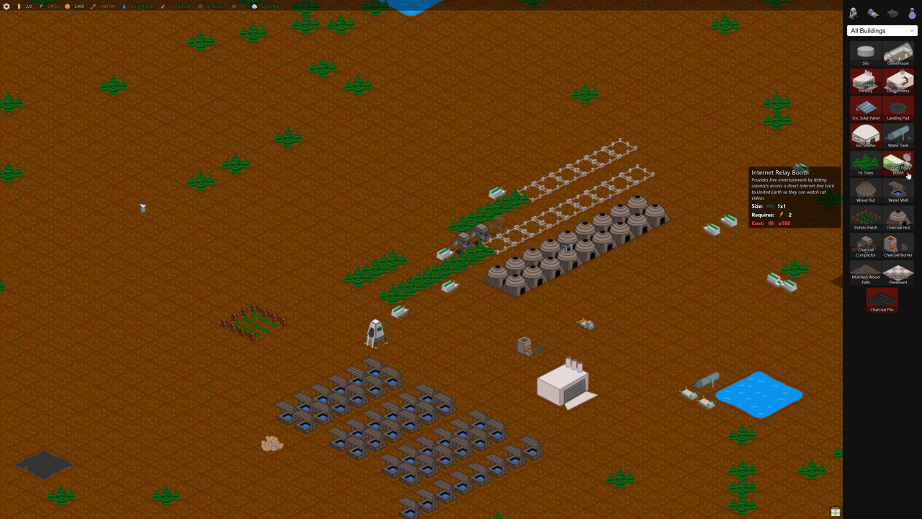
pyautogui.moveTo(864, 136)
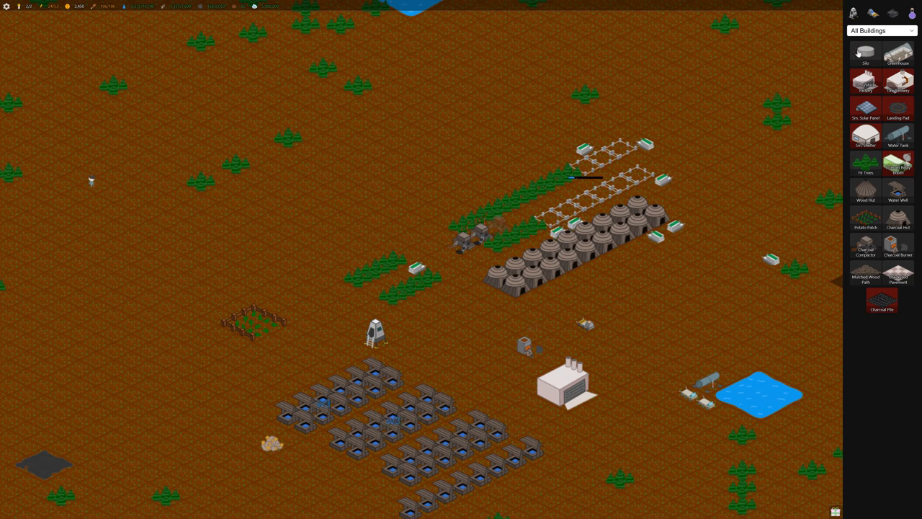
pyautogui.moveTo(899, 108)
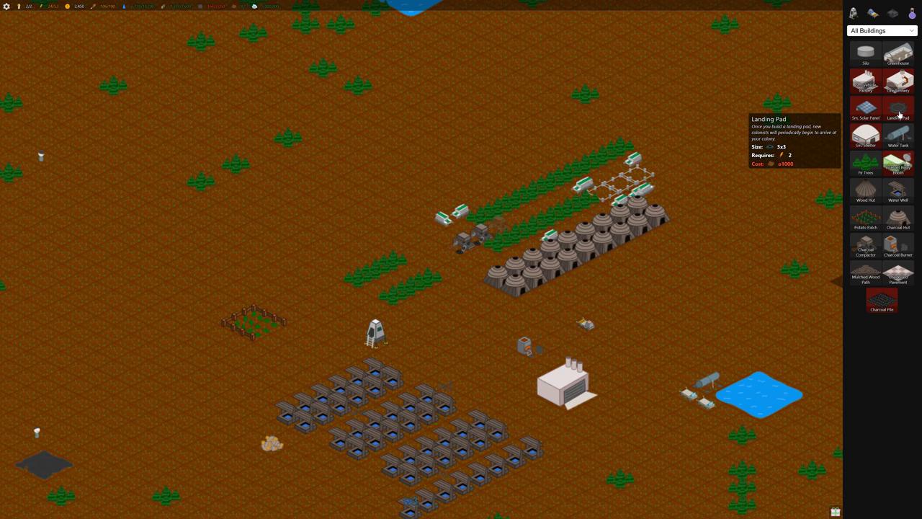
pyautogui.moveTo(865, 136)
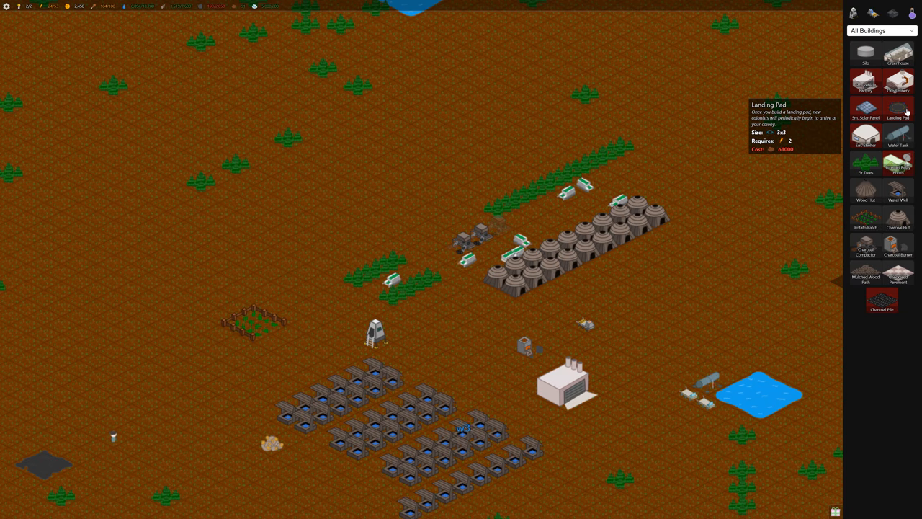
pyautogui.moveTo(864, 135)
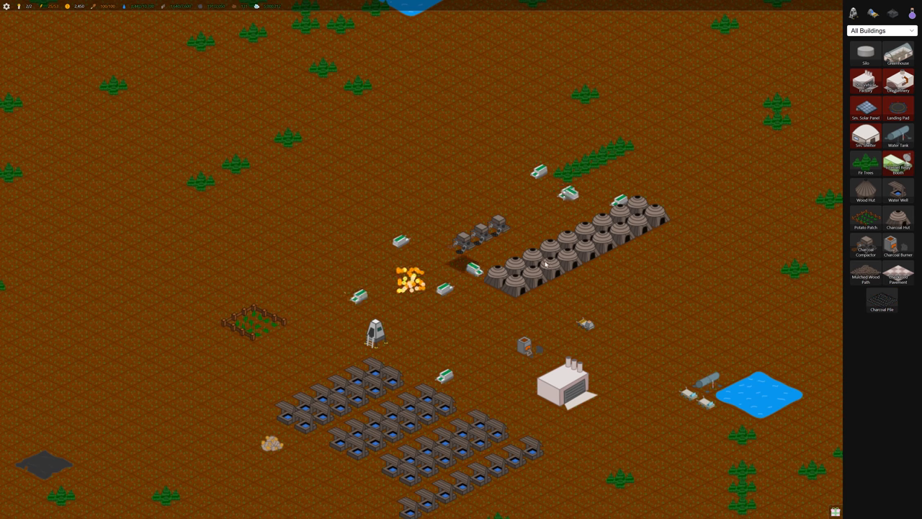
# Choose Mulched Wood Path for laying routes beside the domes.
pyautogui.click(389, 328)
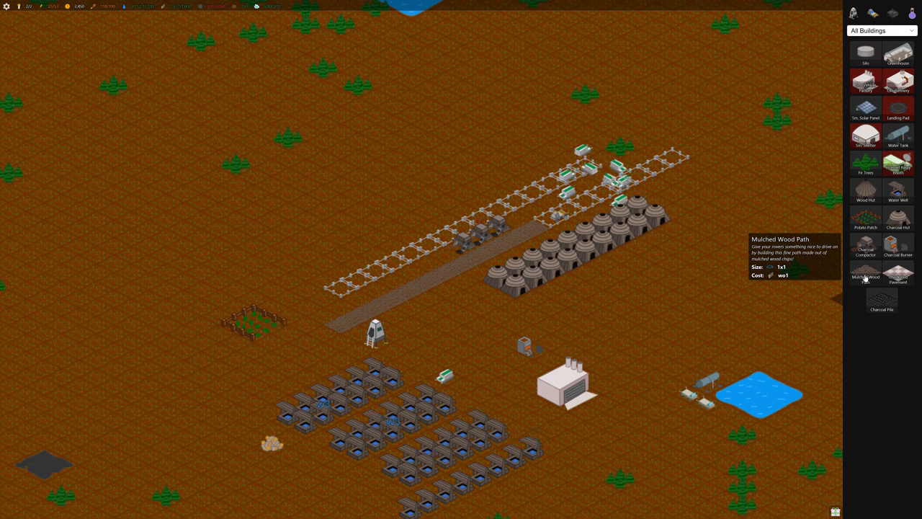
pyautogui.moveTo(865, 164)
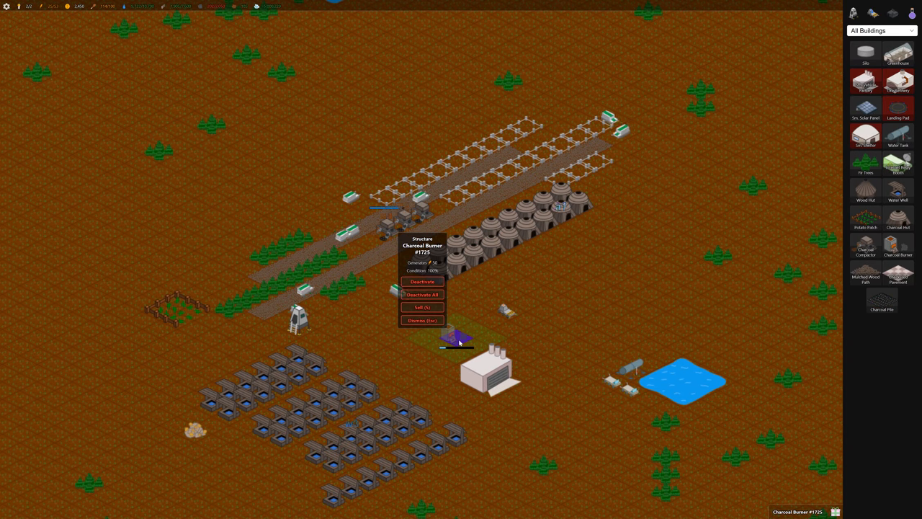
# Close the Charcoal Burner's details.
pyautogui.click(422, 306)
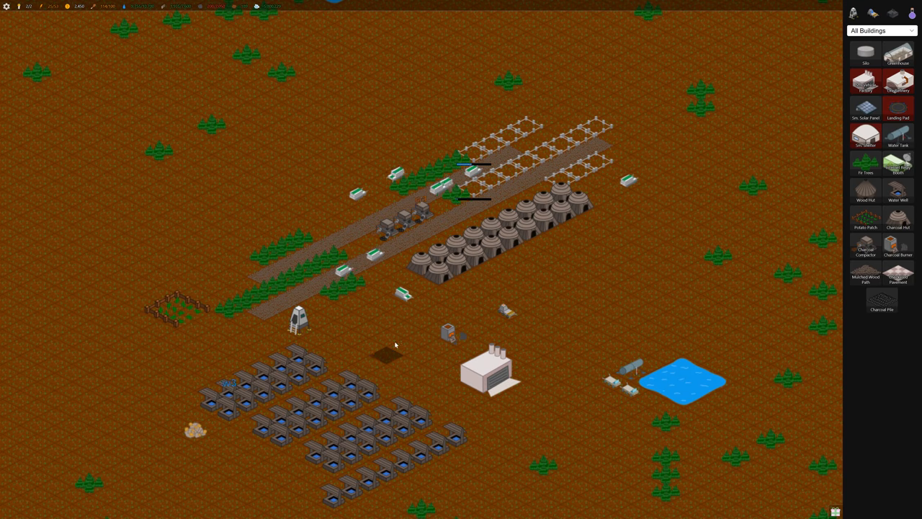
pyautogui.moveTo(866, 110)
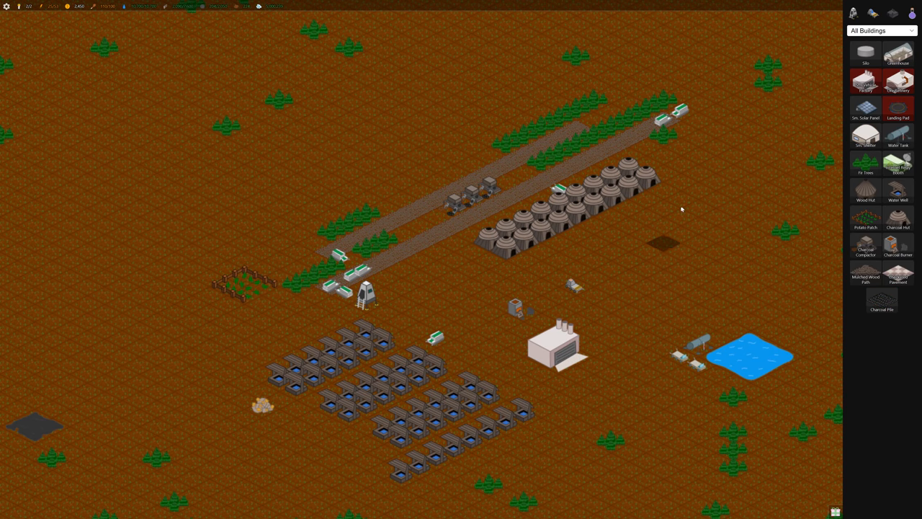
pyautogui.moveTo(864, 137)
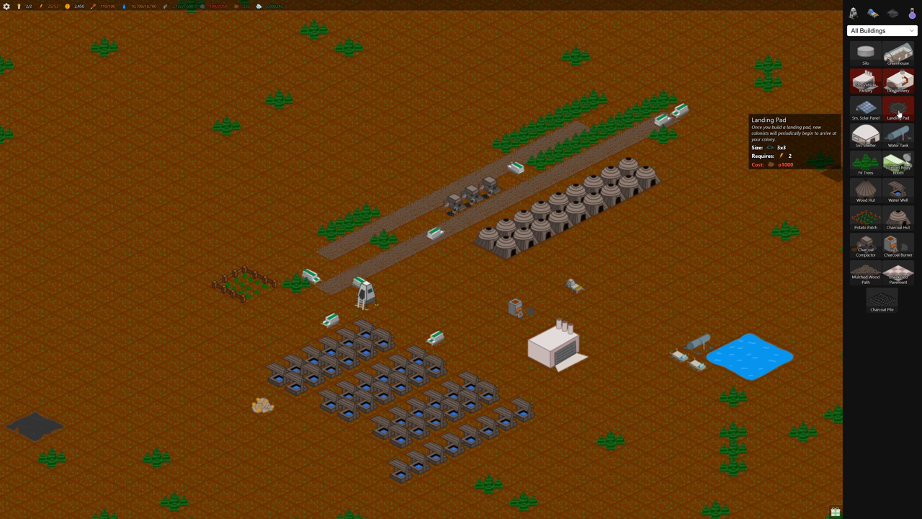
pyautogui.moveTo(899, 52)
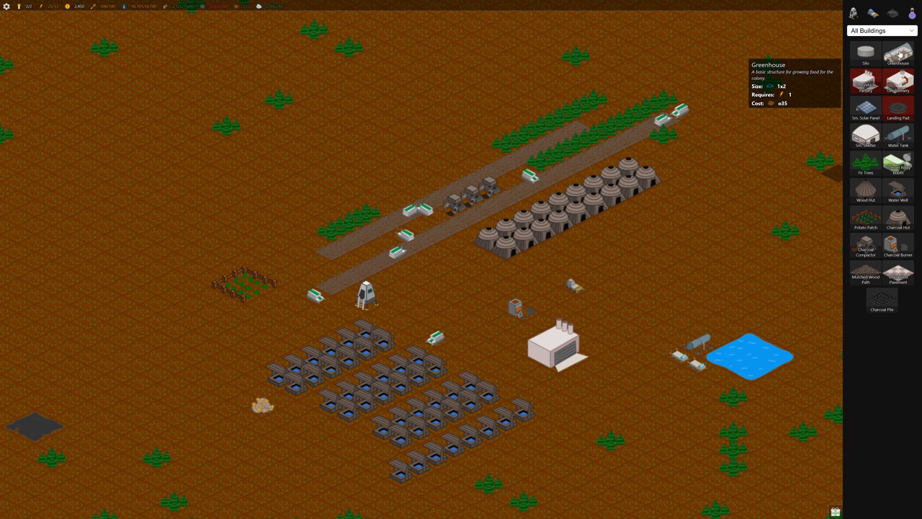
pyautogui.moveTo(864, 108)
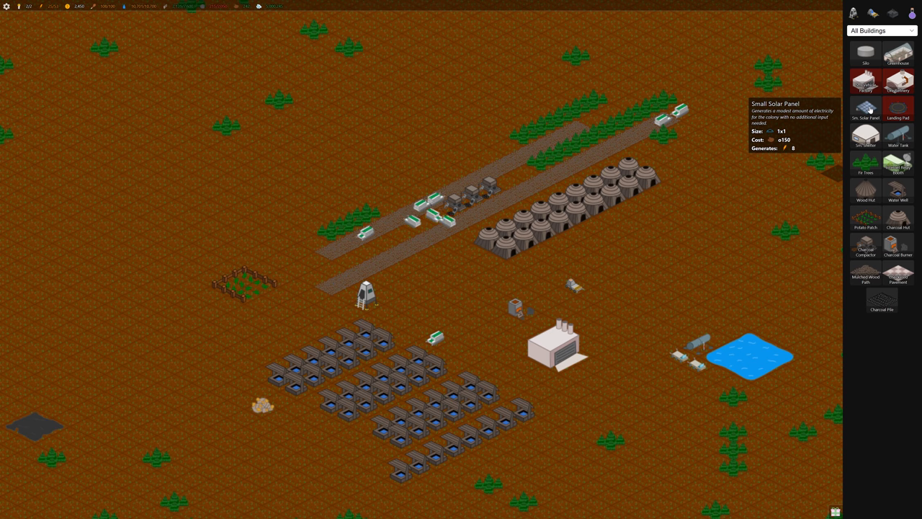
pyautogui.moveTo(864, 53)
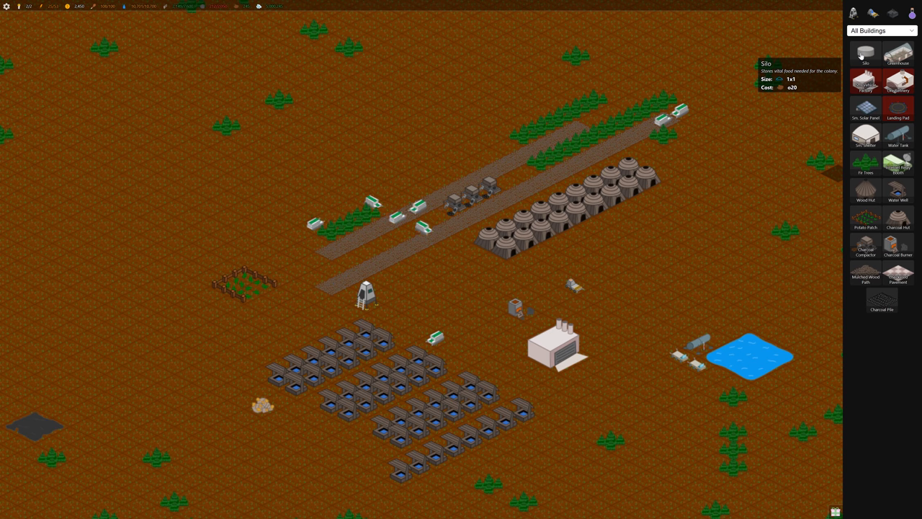
pyautogui.moveTo(899, 276)
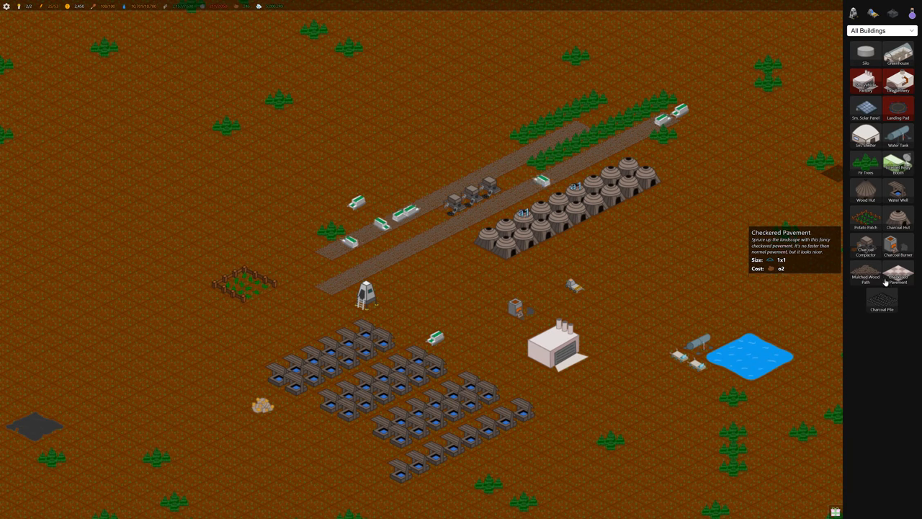
pyautogui.moveTo(839, 94)
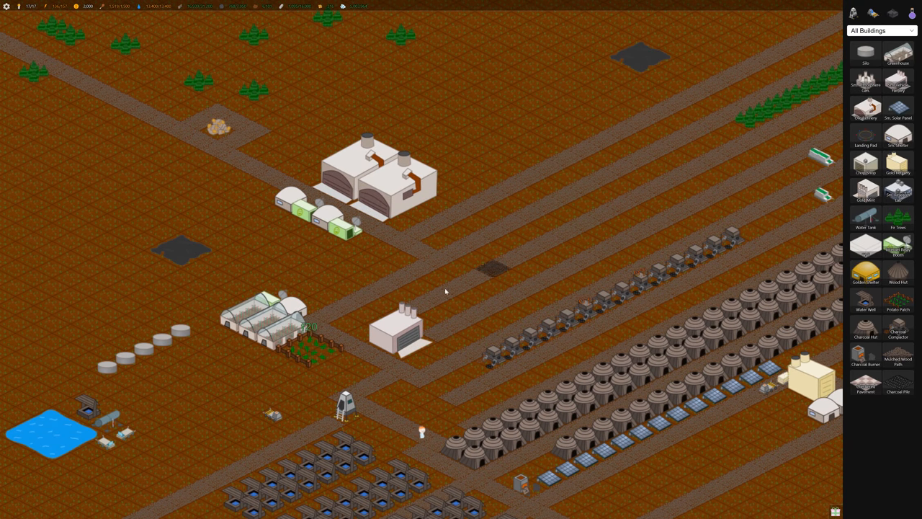
# Select the Gold Refinery area while laying out new path rows.
pyautogui.click(315, 347)
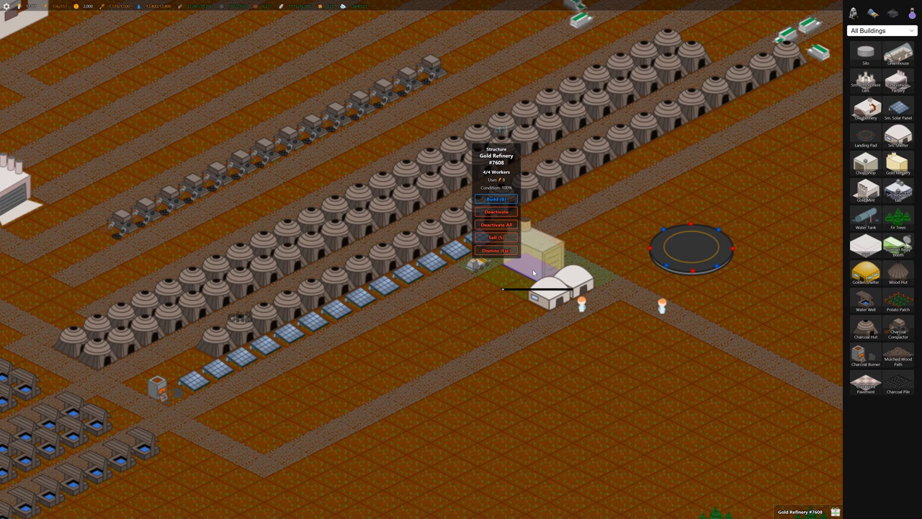
pyautogui.moveTo(899, 166)
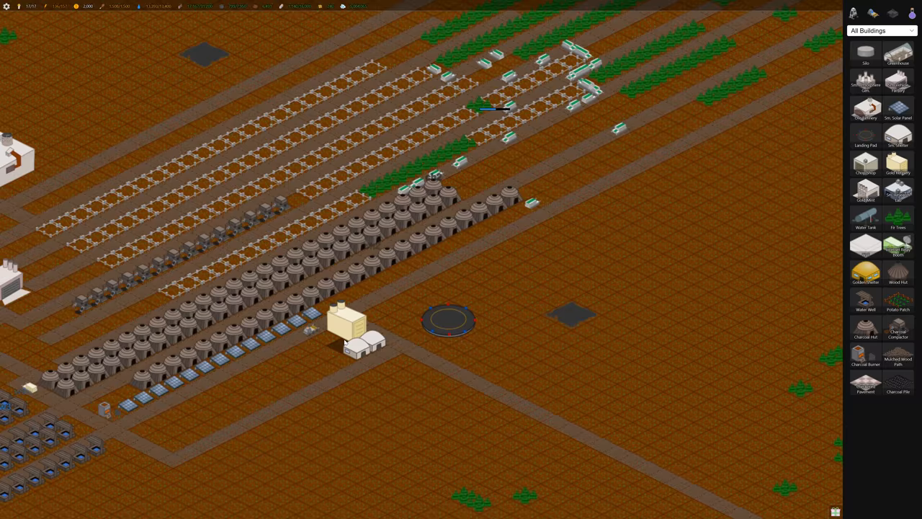
# Review the Gold Refinery's build options, then switch the side panel to All Vehicles.
pyautogui.click(346, 324)
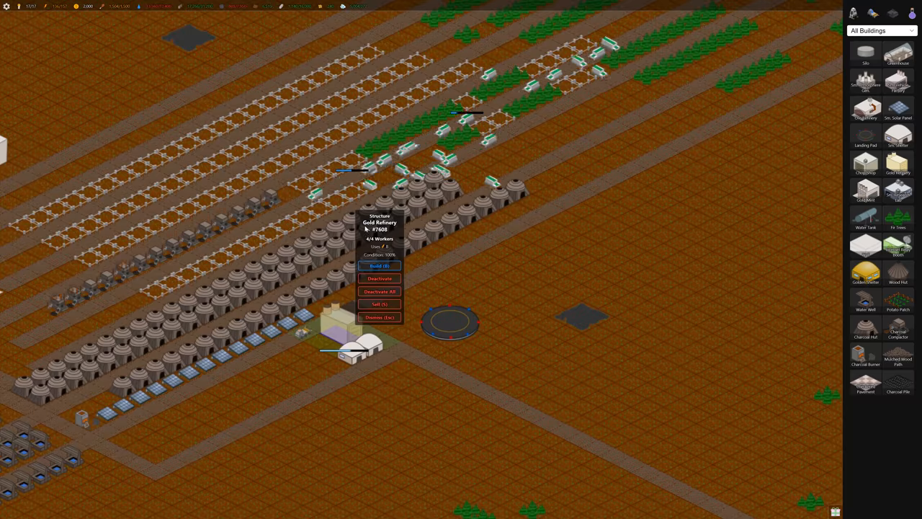
pyautogui.click(380, 265)
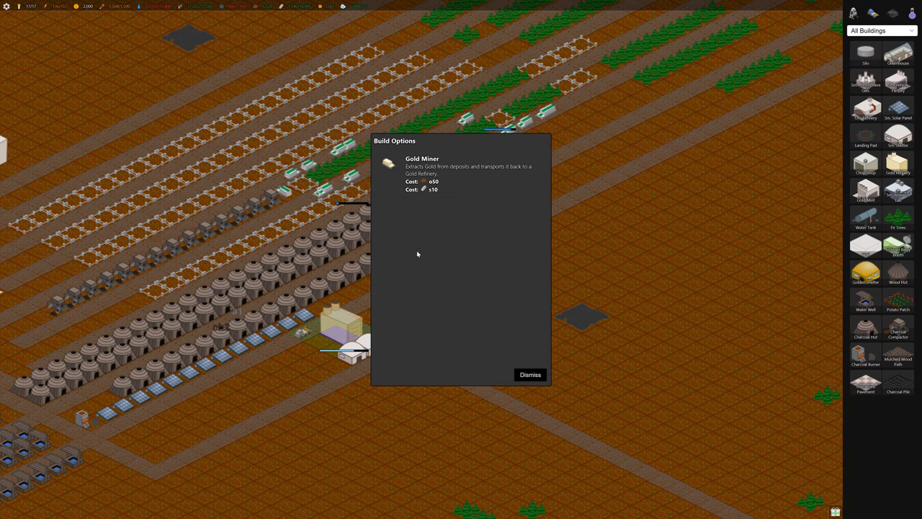
pyautogui.click(531, 374)
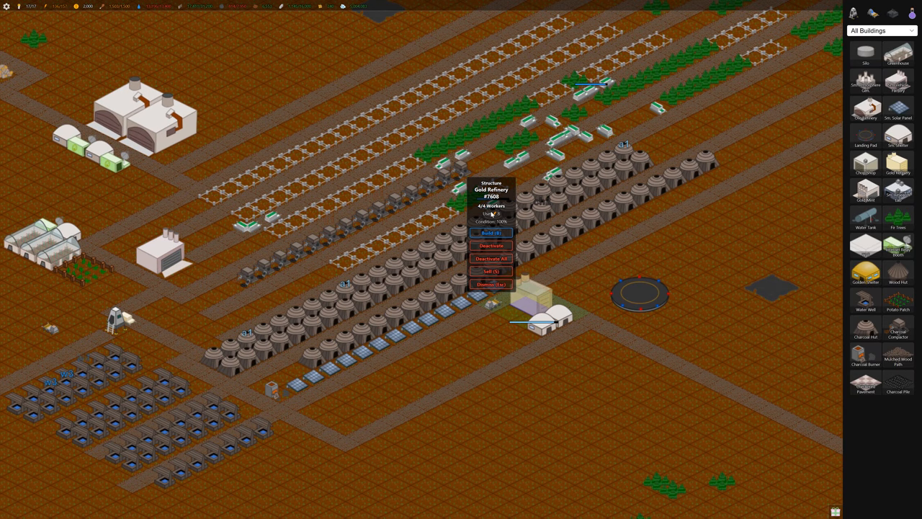
pyautogui.click(490, 233)
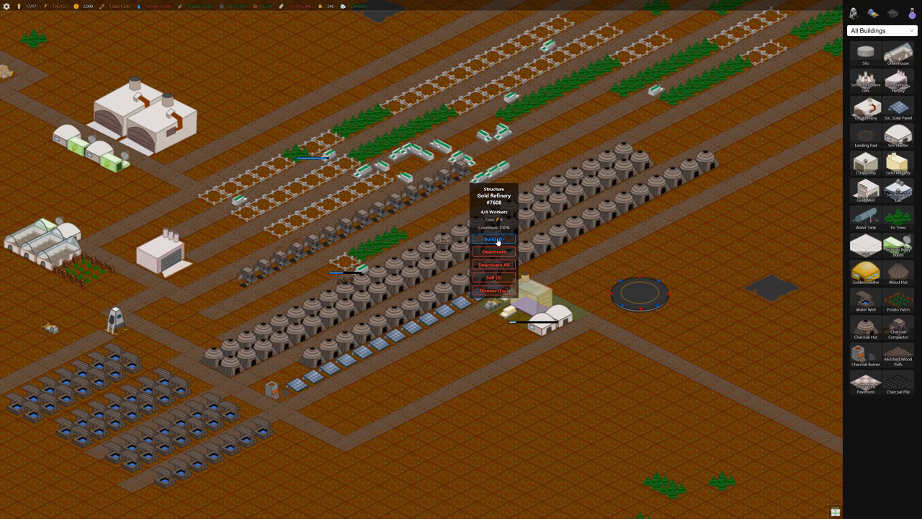
pyautogui.click(882, 30)
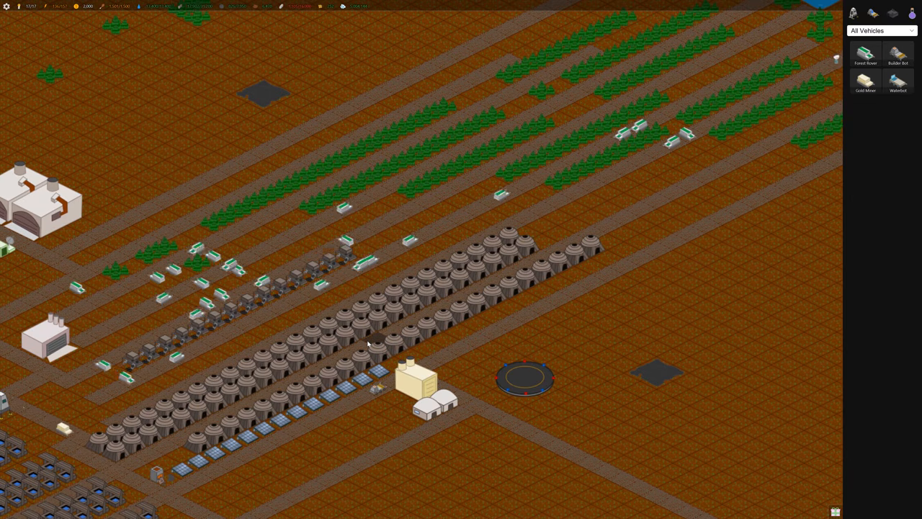
# Zoom out over the map and switch the panel back toward the Technology window.
pyautogui.scroll(-3)
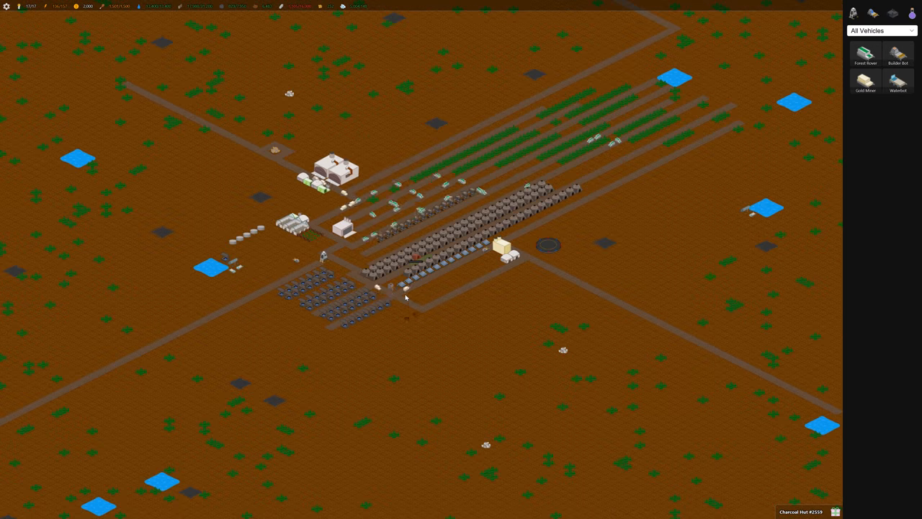
pyautogui.scroll(-3)
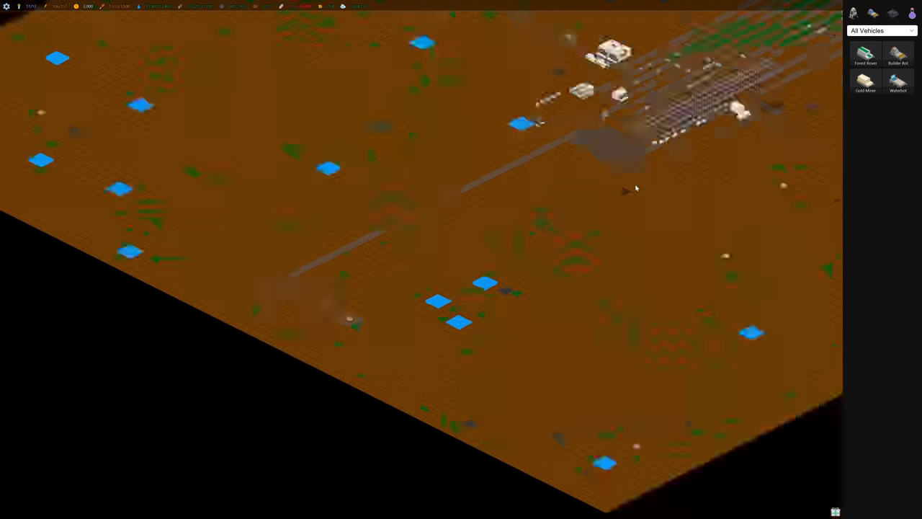
pyautogui.click(881, 31)
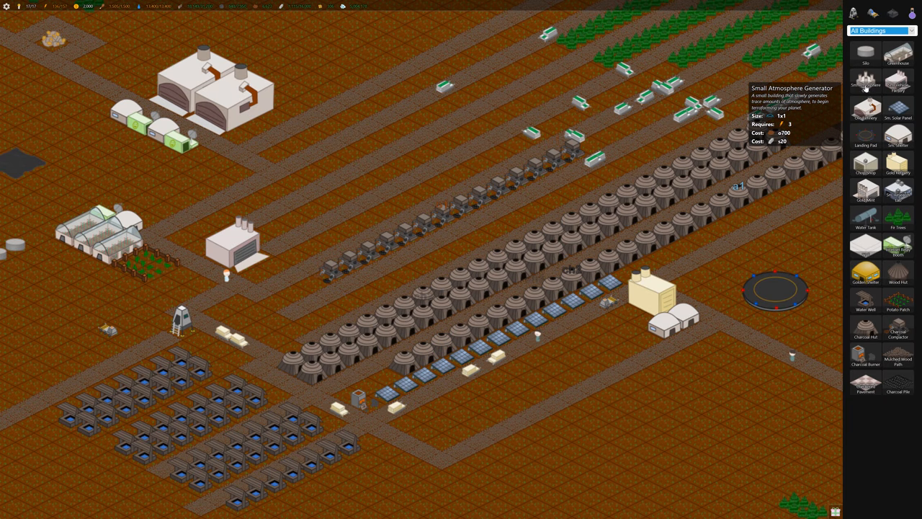
pyautogui.moveTo(867, 112)
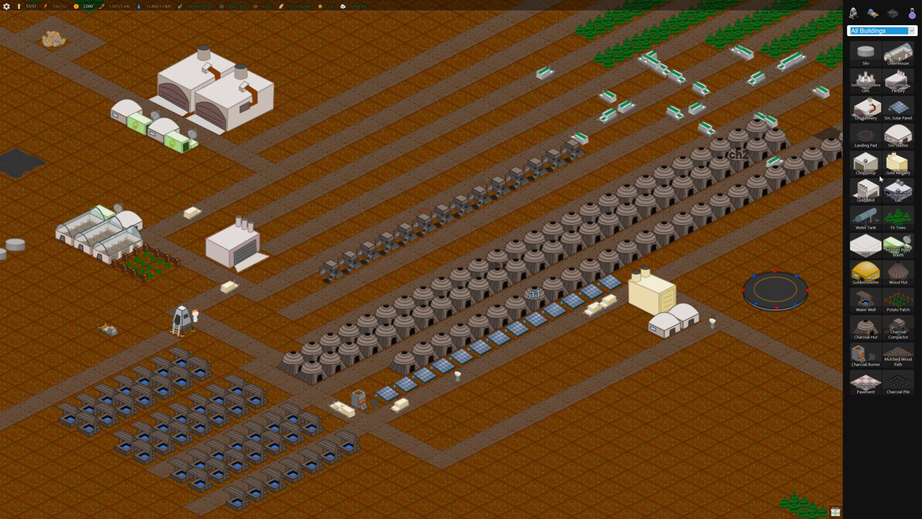
pyautogui.moveTo(898, 190)
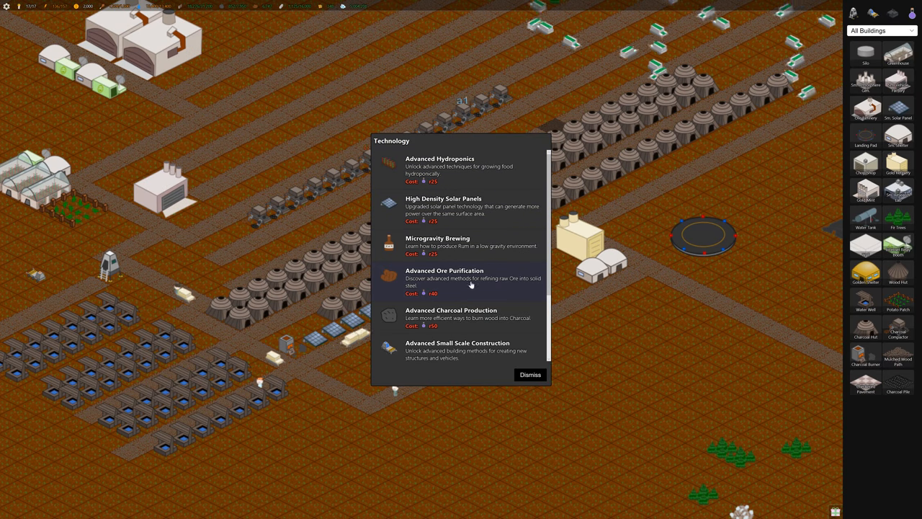
# Browse down the technology research list past Colonial Finance Theory and Low Gravity Masonry, then dismiss it.
pyautogui.scroll(-3)
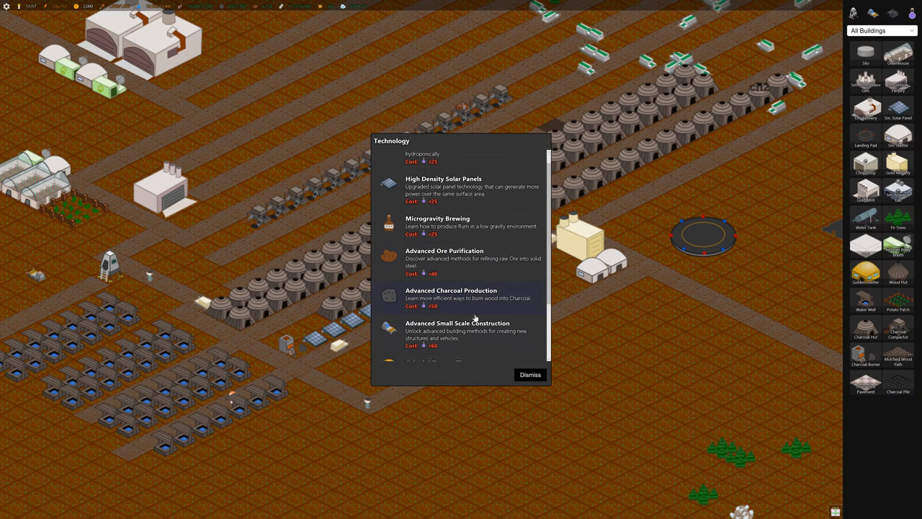
pyautogui.scroll(-3)
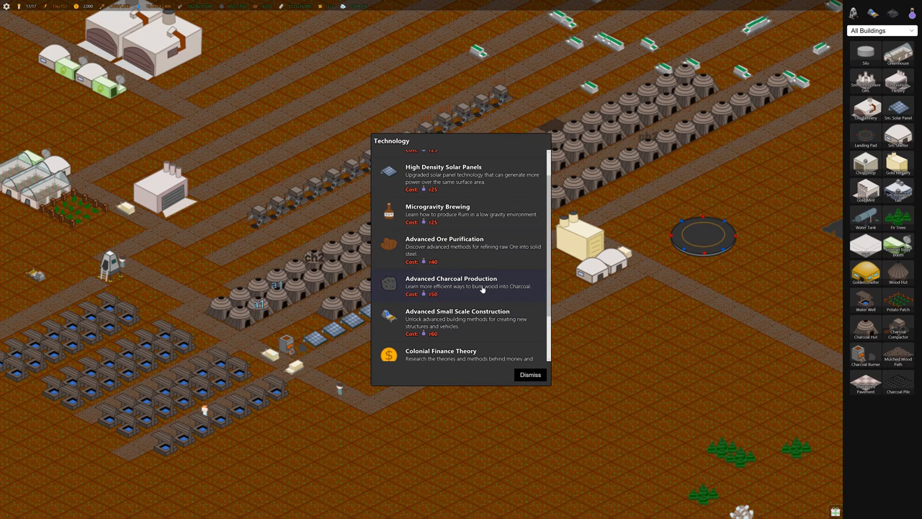
pyautogui.scroll(-3)
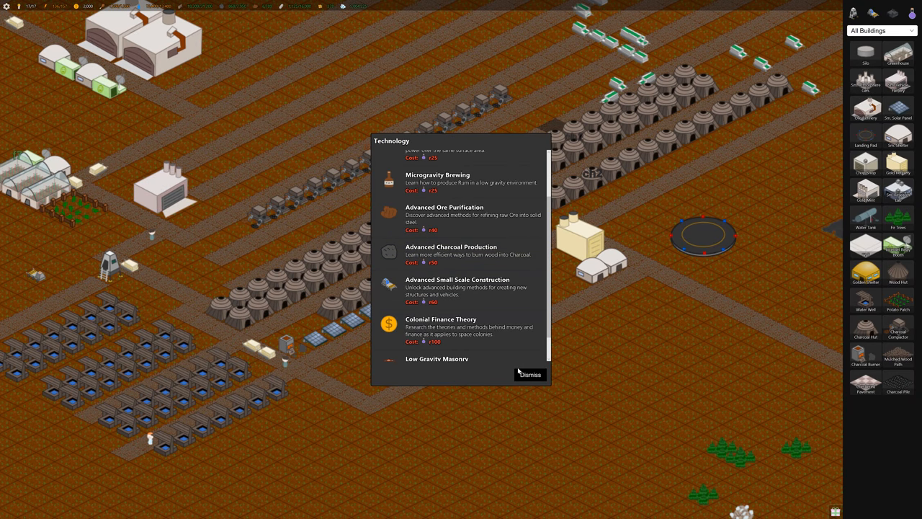
pyautogui.scroll(-3)
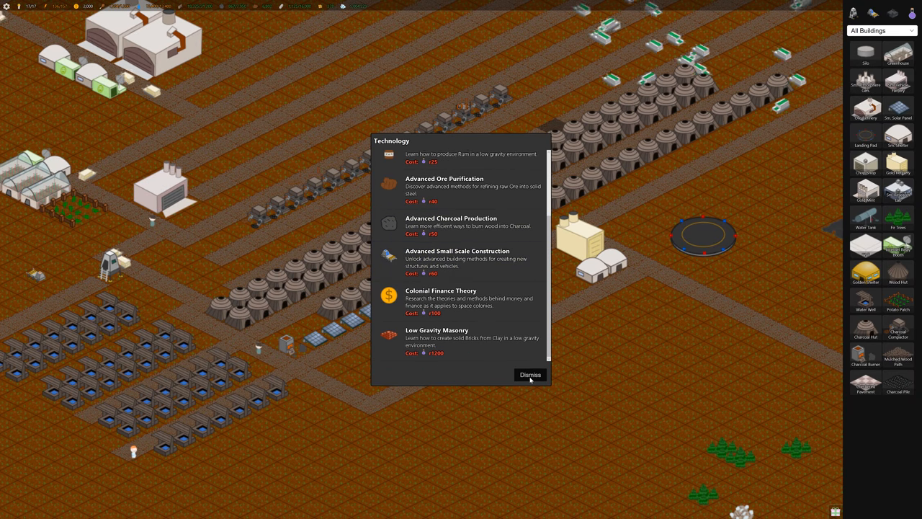
pyautogui.click(530, 374)
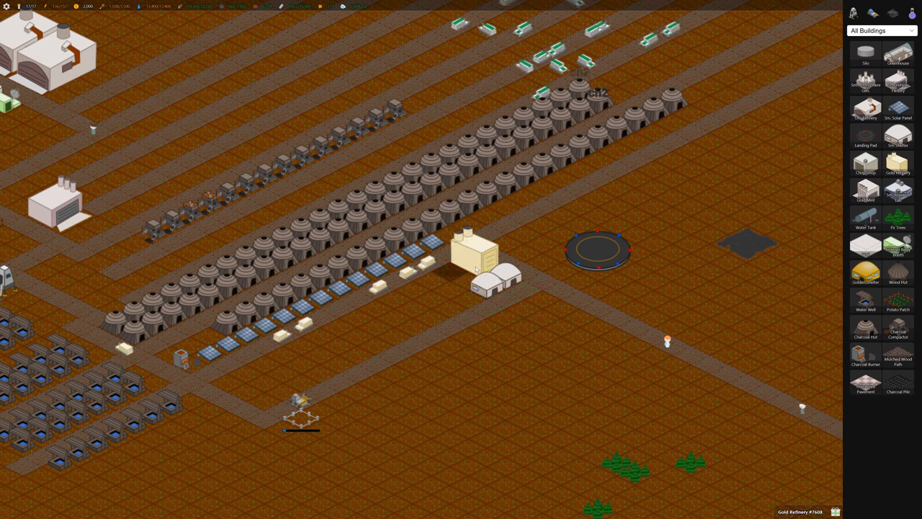
# Place the second landing pad on the site beside the gold refinery near the first pad.
pyautogui.click(474, 252)
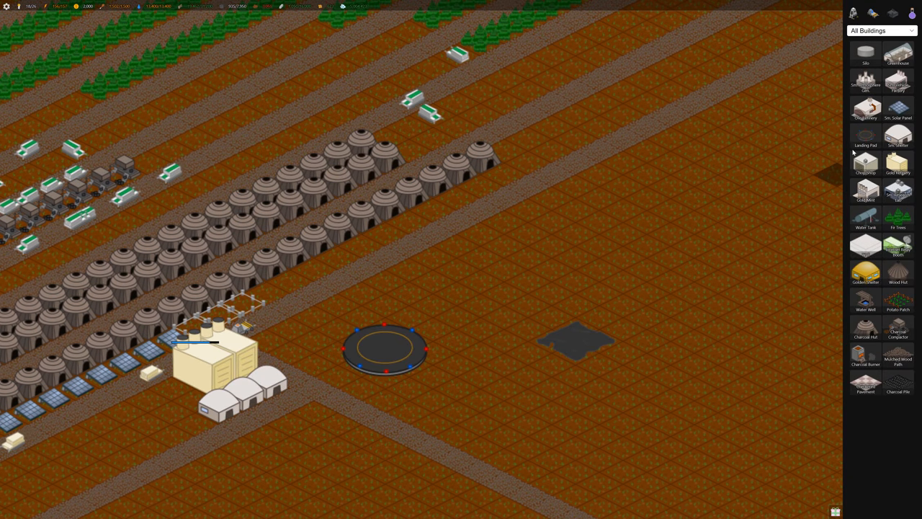
pyautogui.moveTo(865, 136)
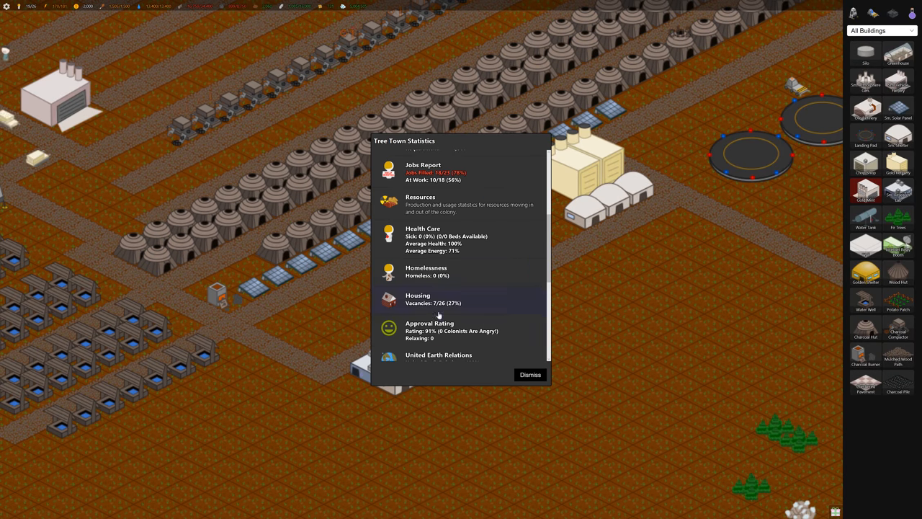
# Review and dismiss the Tree Town Statistics report, then bring up the Technology research list.
pyautogui.scroll(-3)
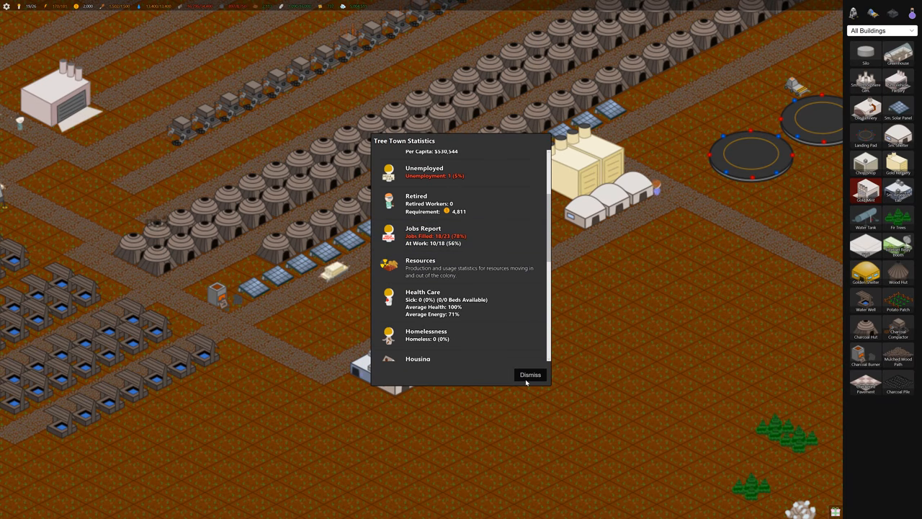
pyautogui.click(530, 375)
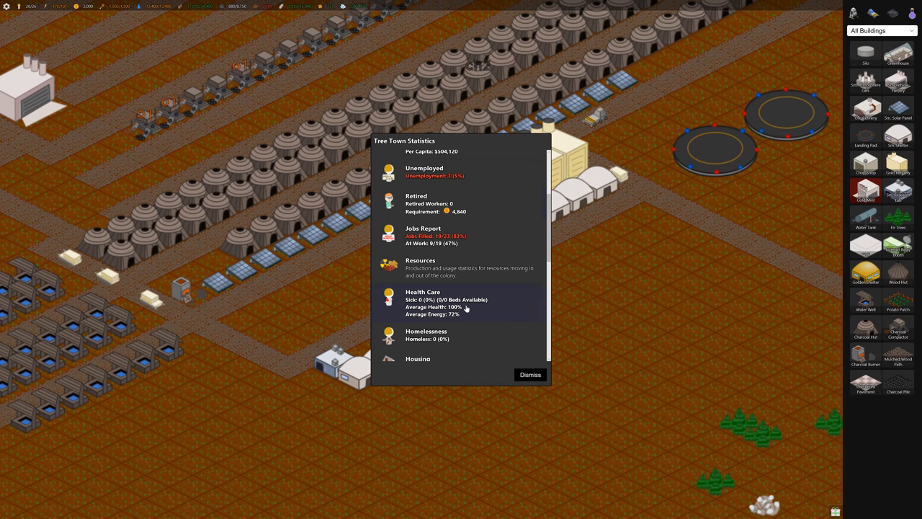
pyautogui.moveTo(425, 175)
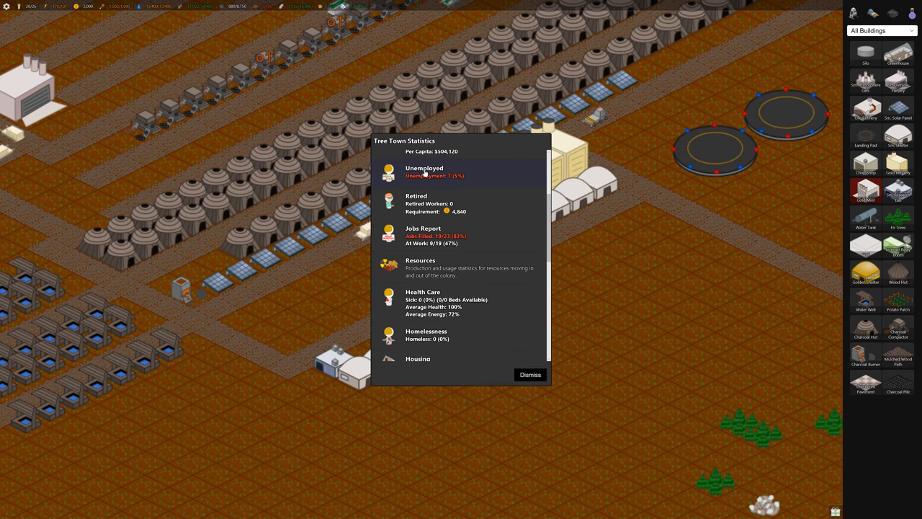
pyautogui.click(432, 172)
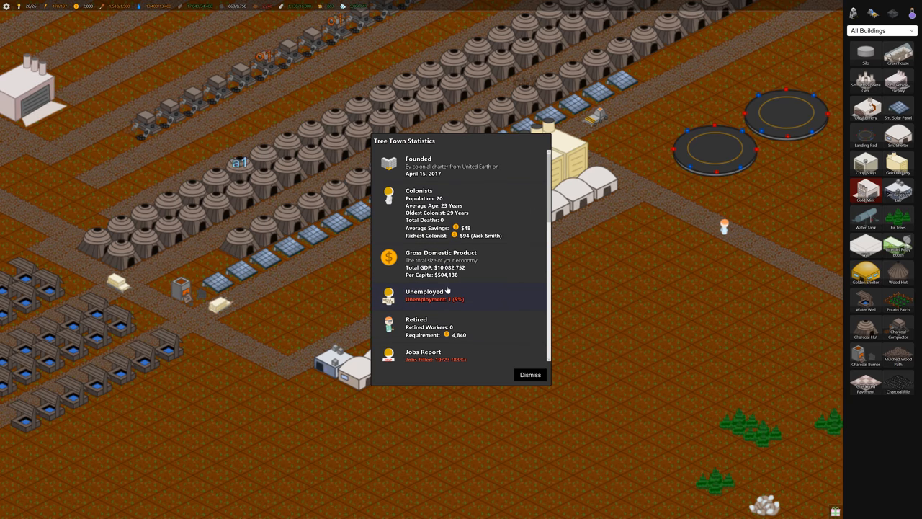
pyautogui.click(424, 291)
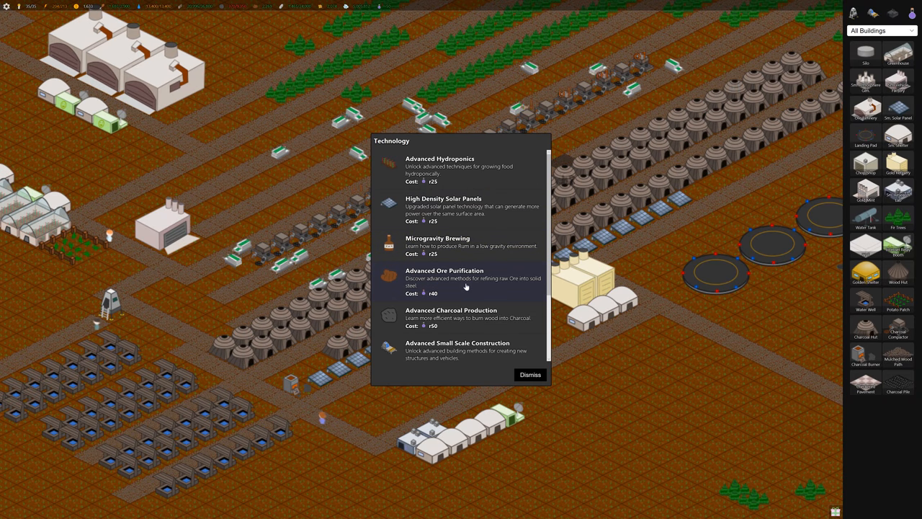
pyautogui.moveTo(440, 317)
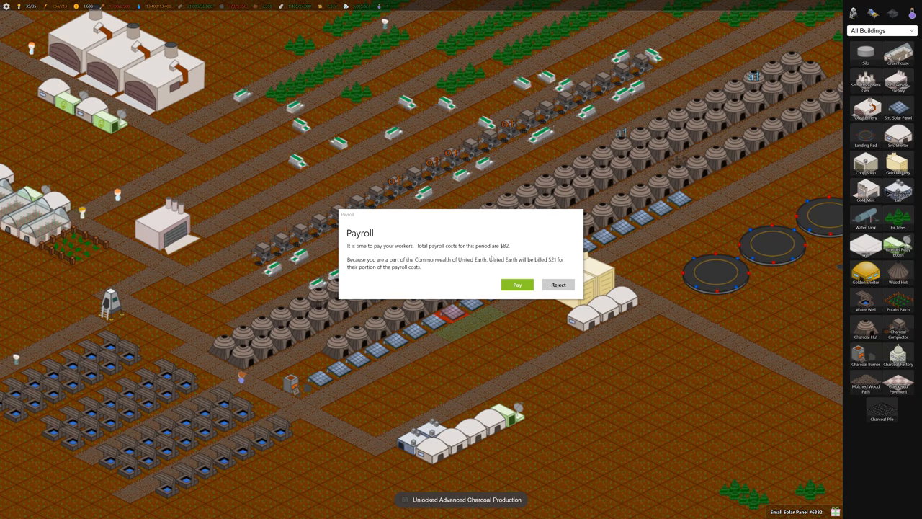
# Pay the workers' payroll and place charcoal buildings at the west end of the dome rows.
pyautogui.click(517, 285)
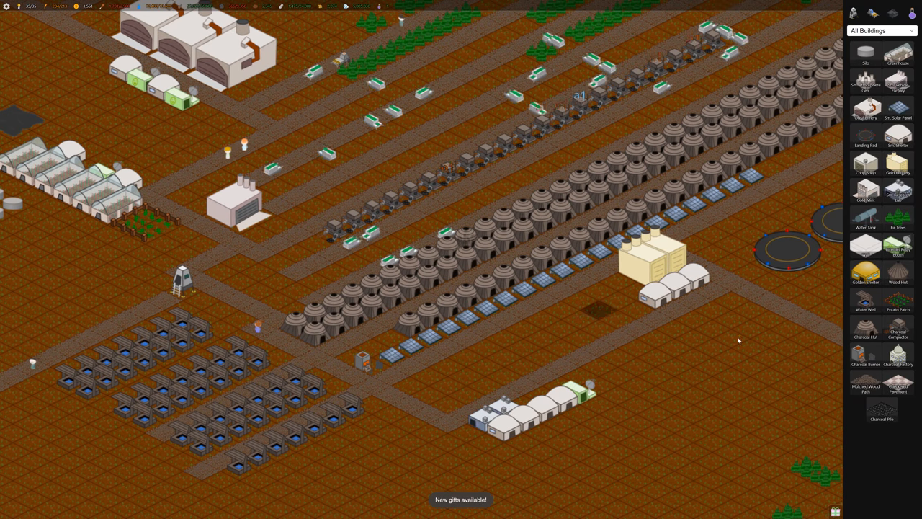
pyautogui.moveTo(898, 354)
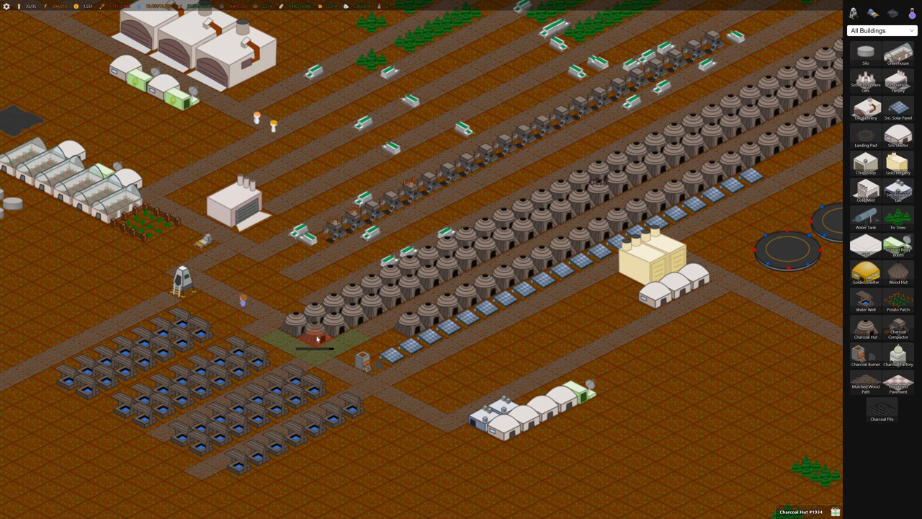
pyautogui.click(315, 338)
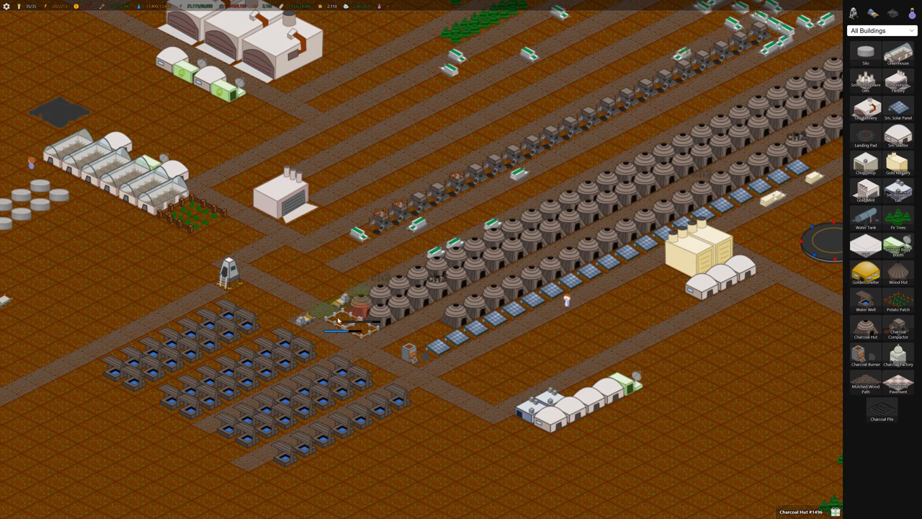
pyautogui.click(343, 320)
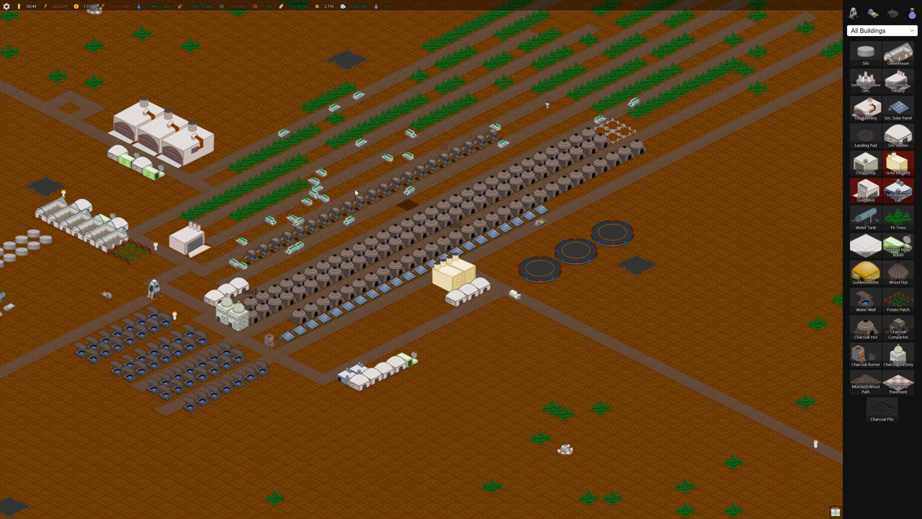
# Inspect a Charcoal Burner's details and return to the Technology research list.
pyautogui.click(274, 350)
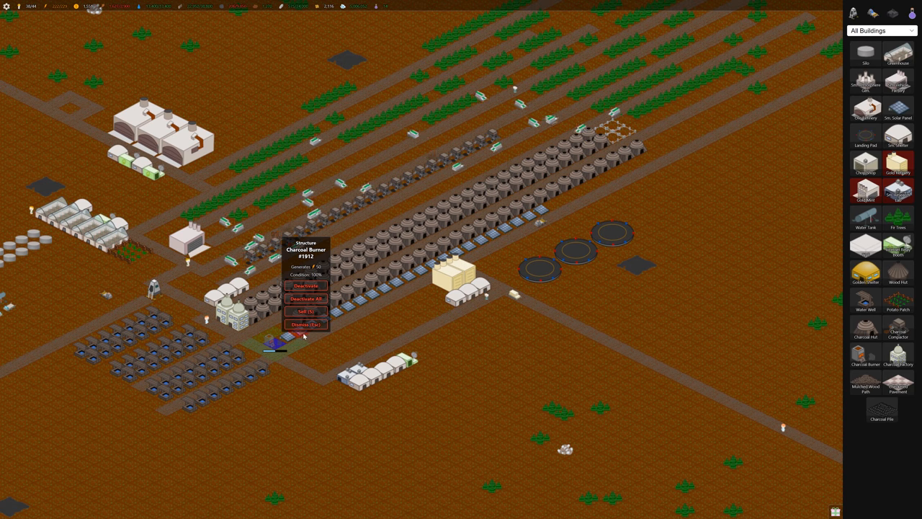
pyautogui.click(306, 324)
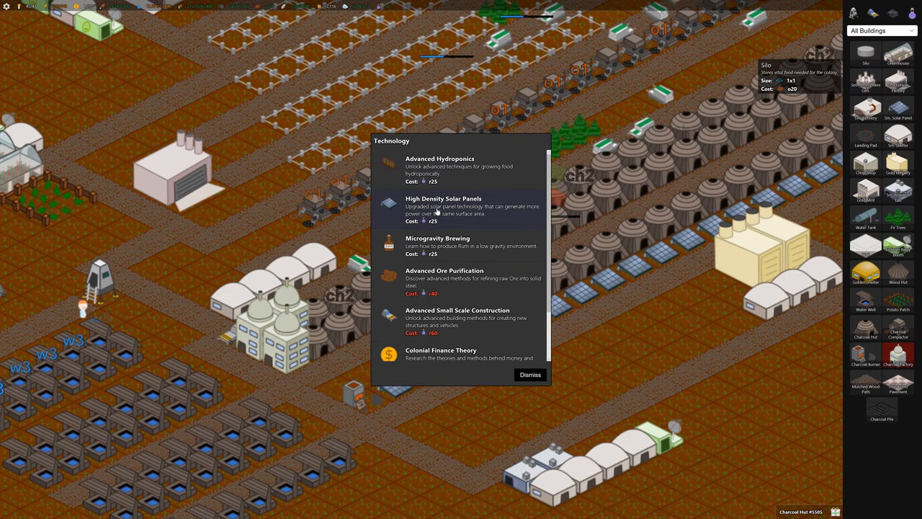
# Research High Density Solar Panels and place a fourth ore refinery beside the existing three.
pyautogui.click(444, 209)
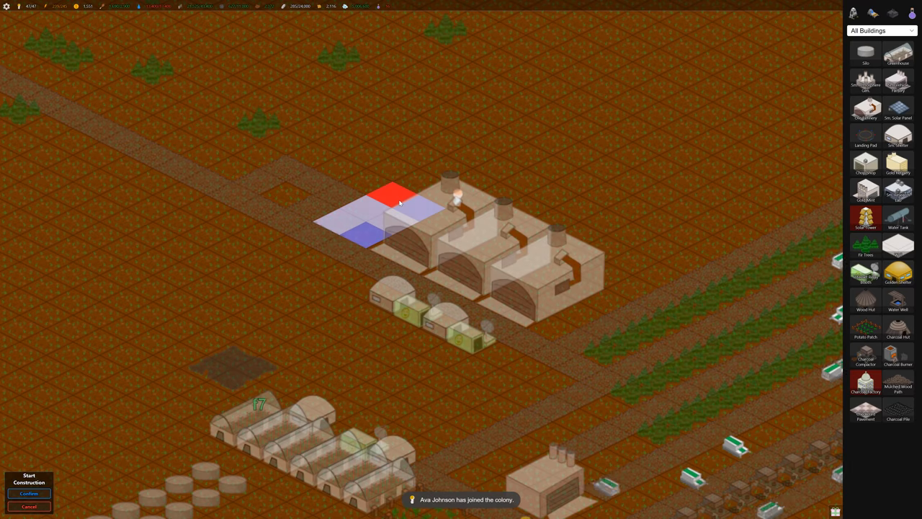
pyautogui.click(29, 492)
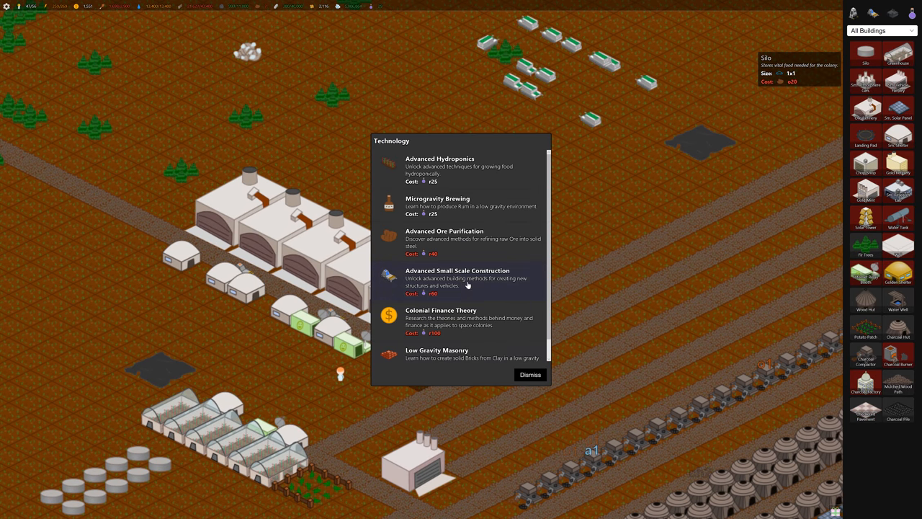
# Research Advanced Ore Purification from the technology list and dismiss the list.
pyautogui.scroll(-3)
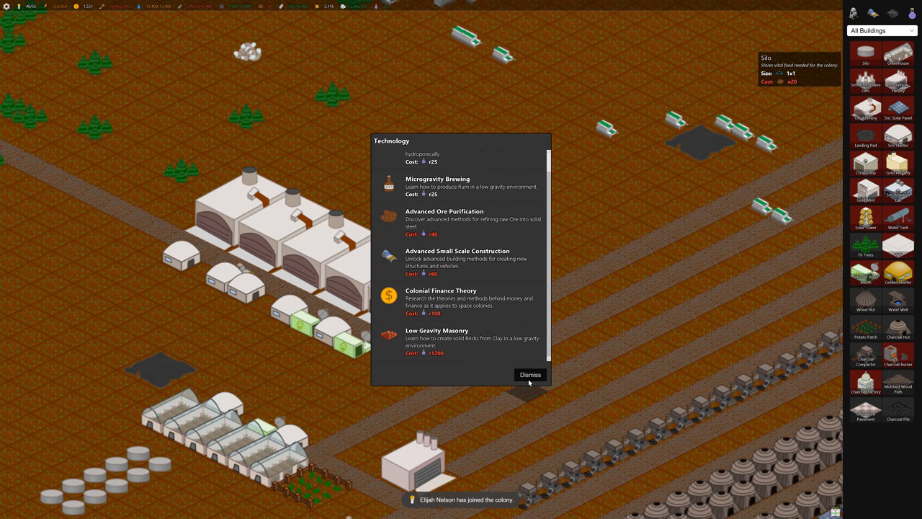
pyautogui.click(530, 374)
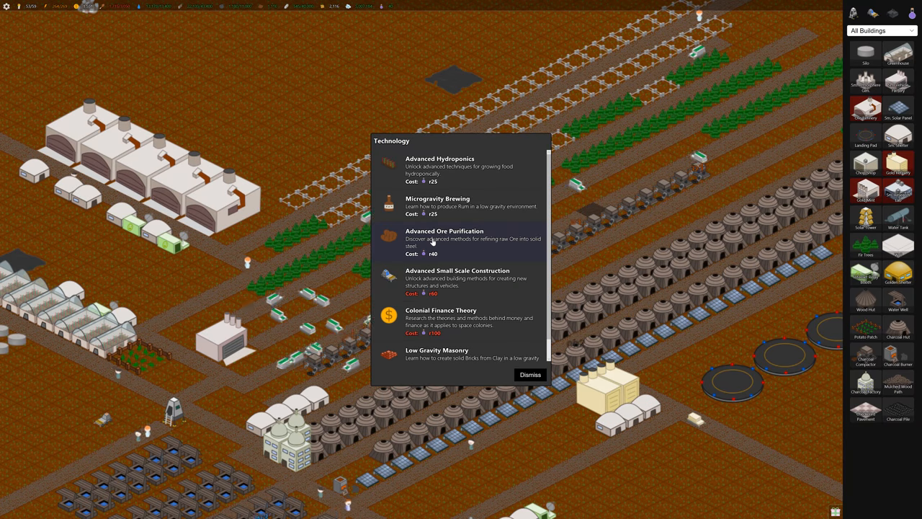
pyautogui.click(444, 242)
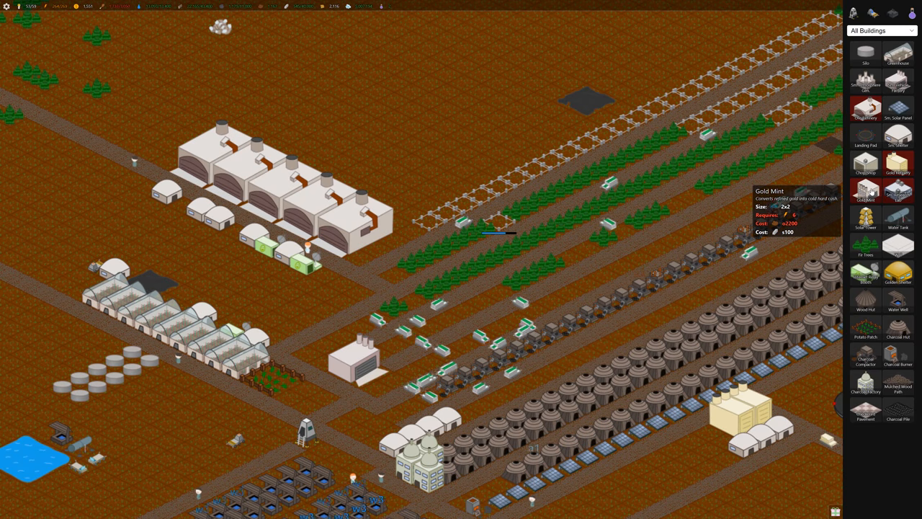
pyautogui.moveTo(899, 108)
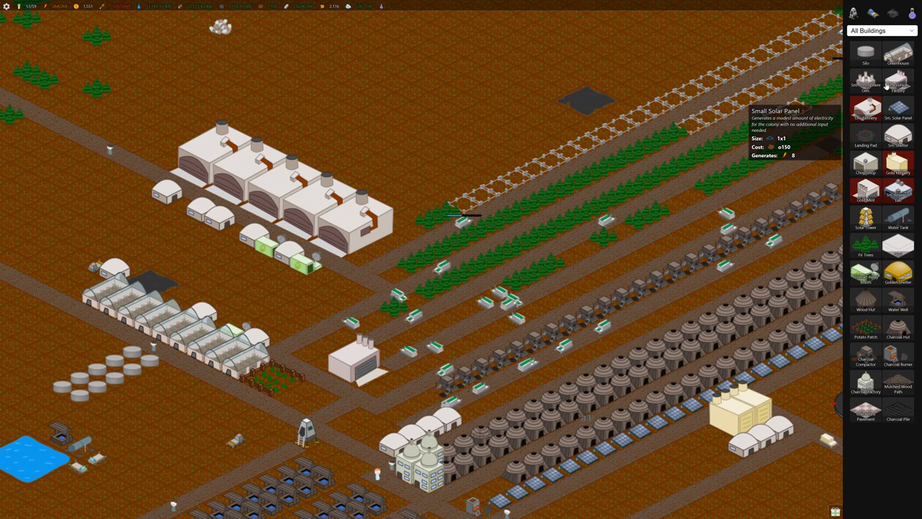
pyautogui.moveTo(899, 248)
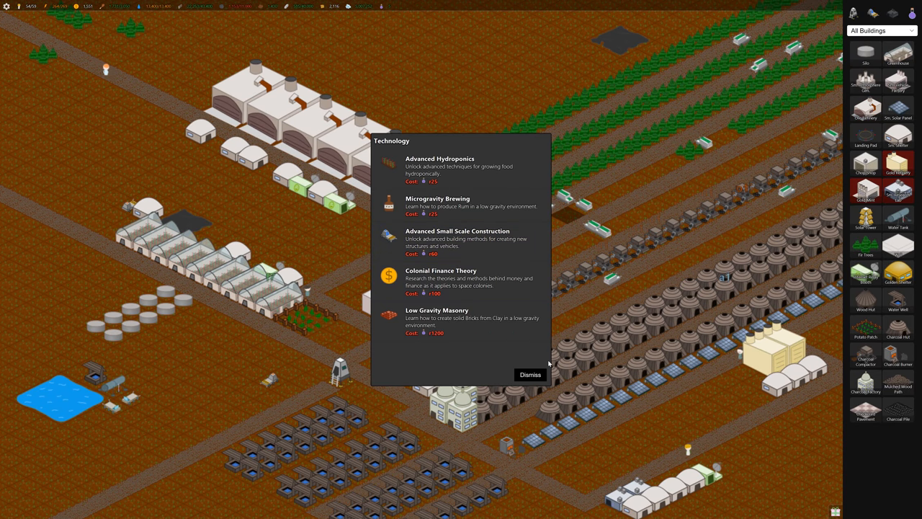
pyautogui.click(530, 374)
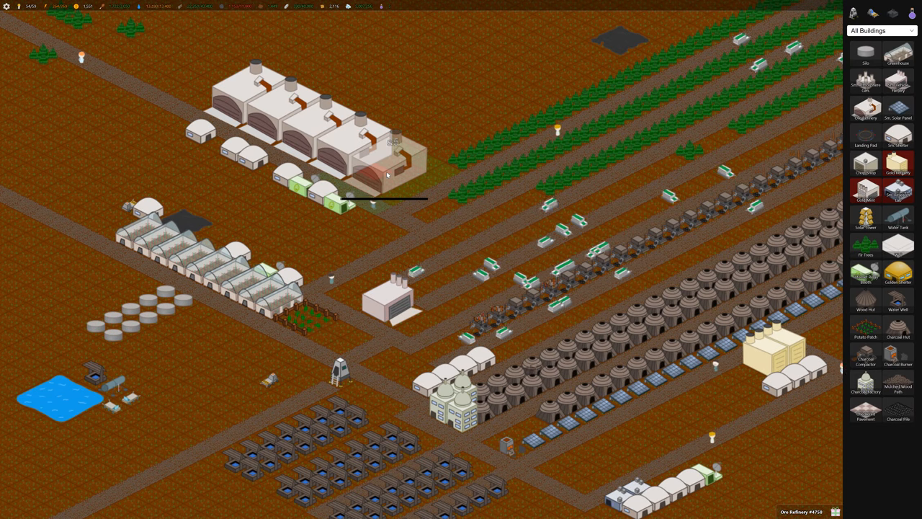